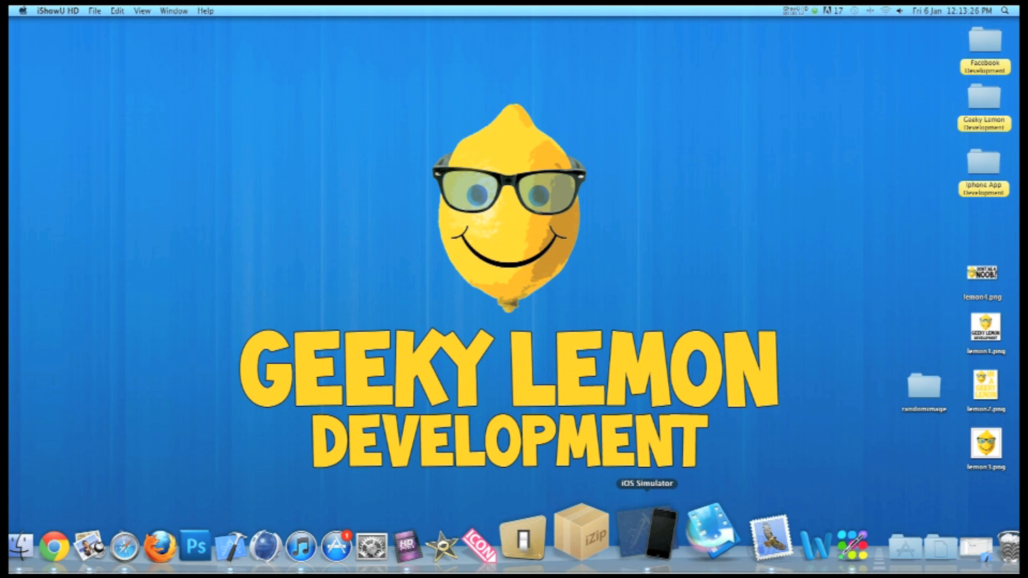
# Launch the random image app in iOS Simulator and show five random lemon images.
pyautogui.click(645, 533)
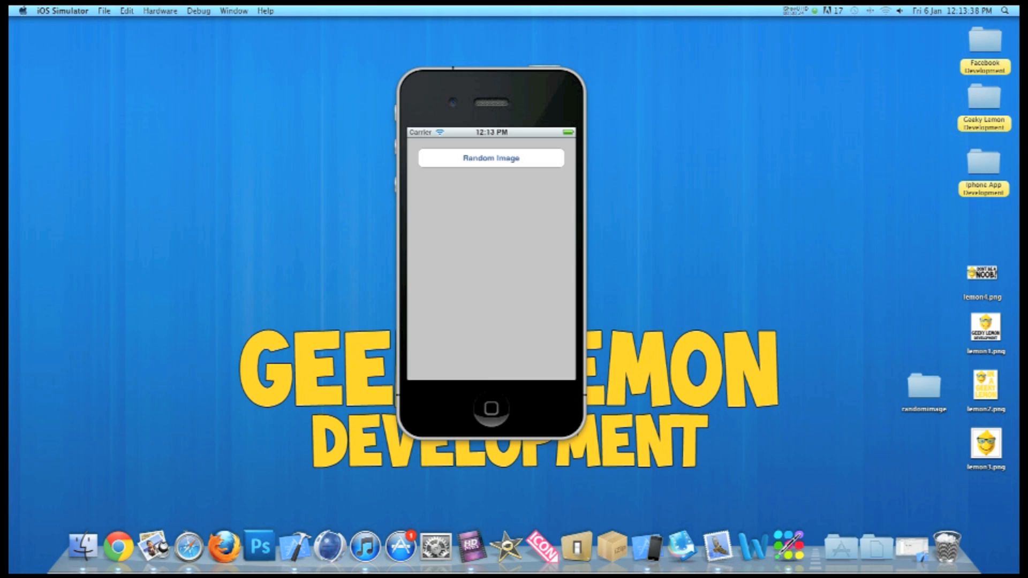
pyautogui.click(490, 158)
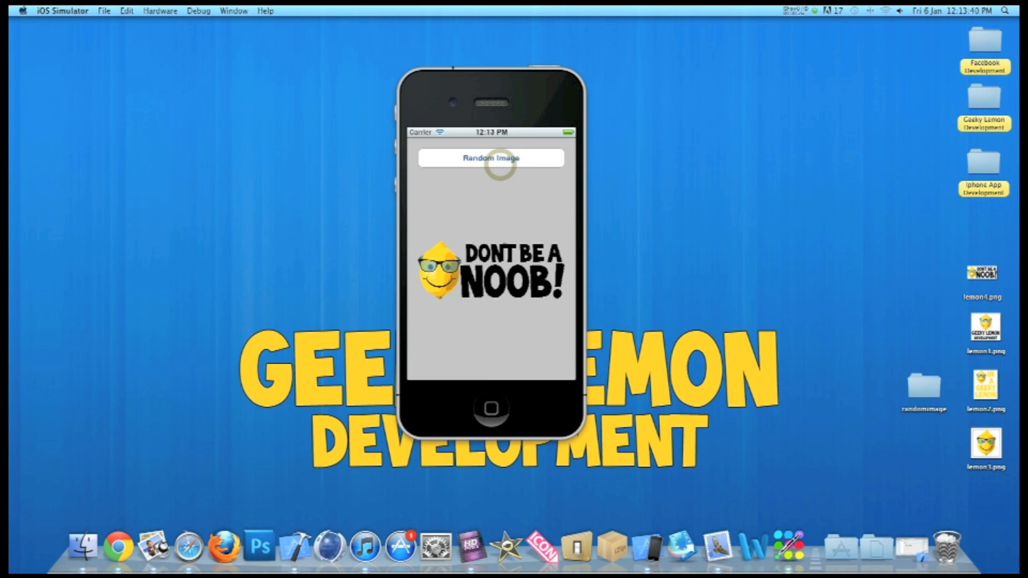
pyautogui.click(490, 158)
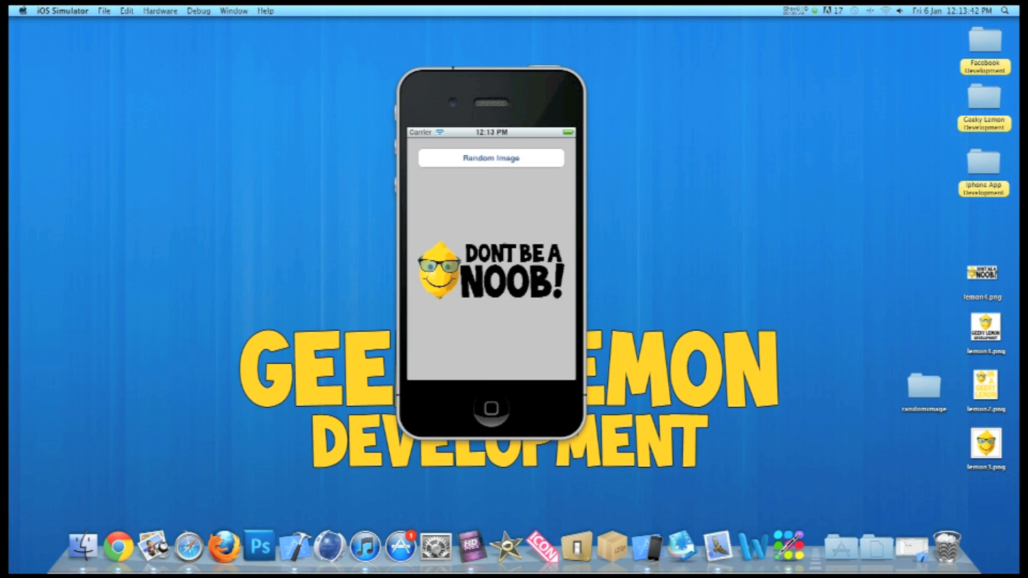
pyautogui.click(490, 157)
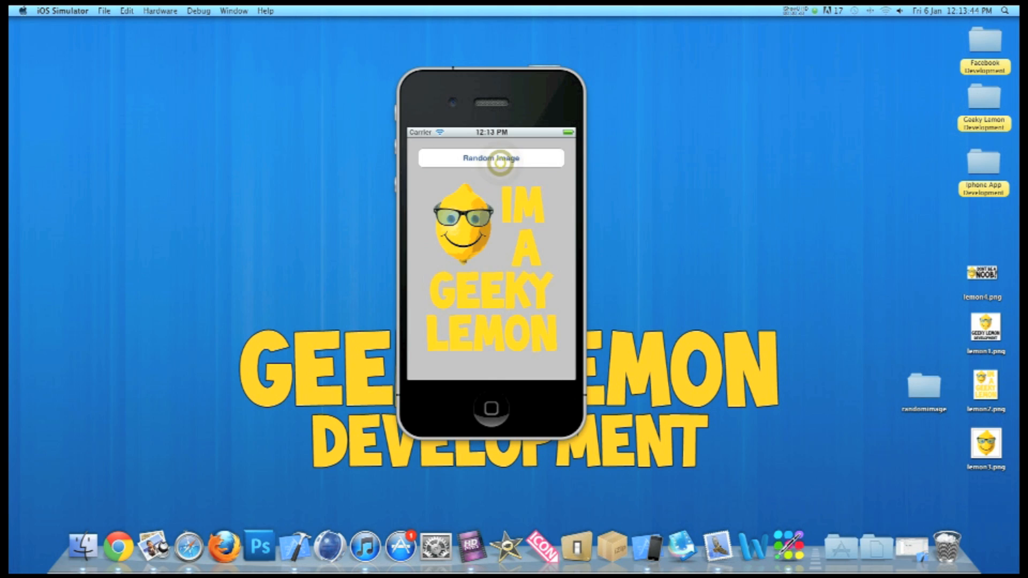
pyautogui.click(489, 158)
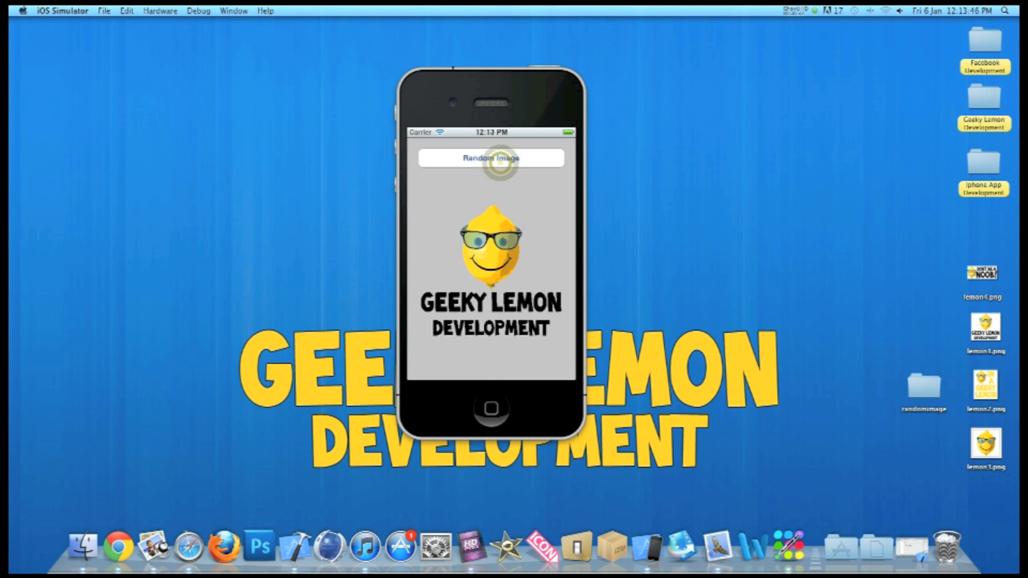
pyautogui.click(490, 157)
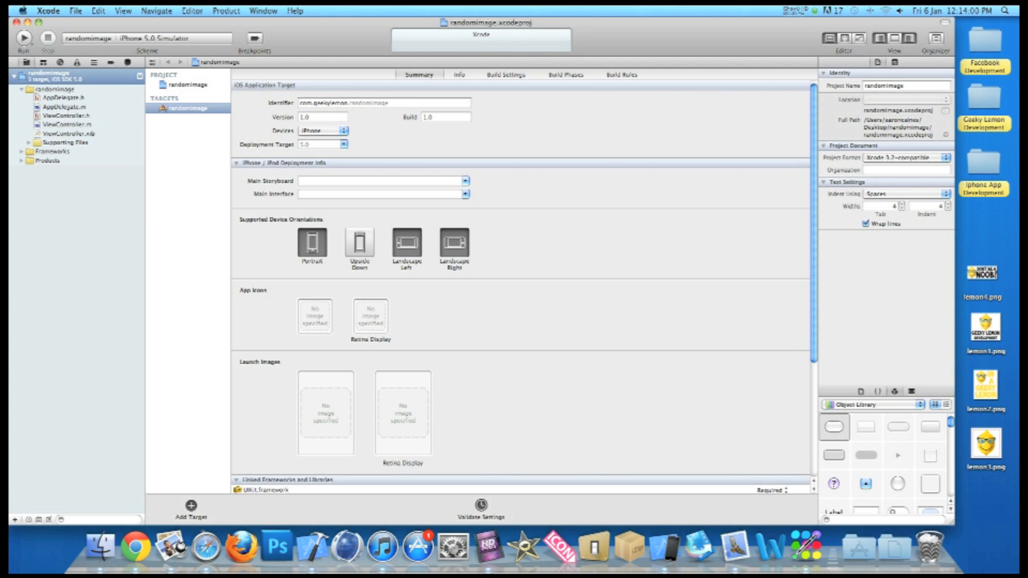
# Declare IBOutlet UIImageView *imageview; inside new braces in ViewController.h.
pyautogui.click(65, 114)
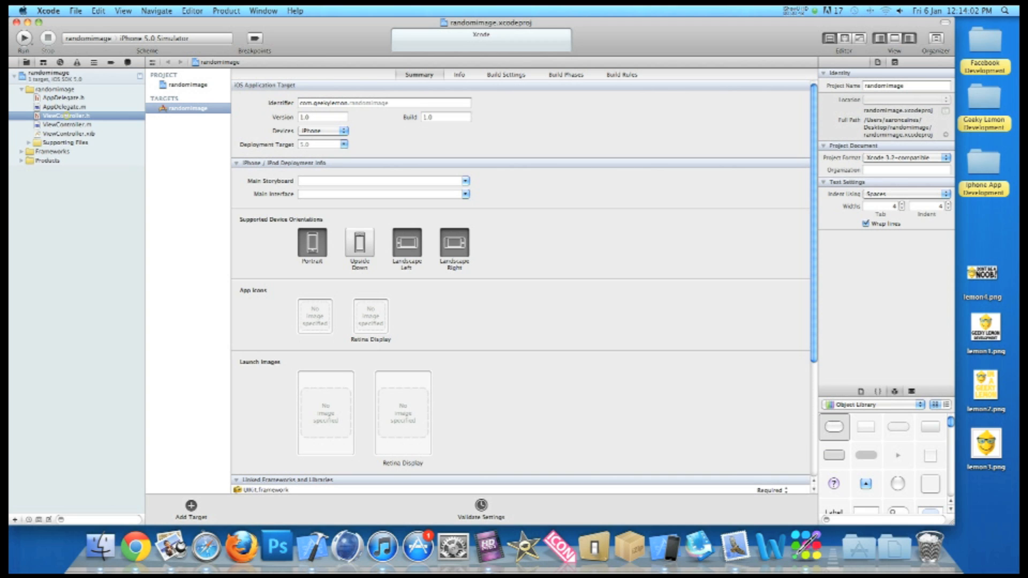
pyautogui.click(60, 115)
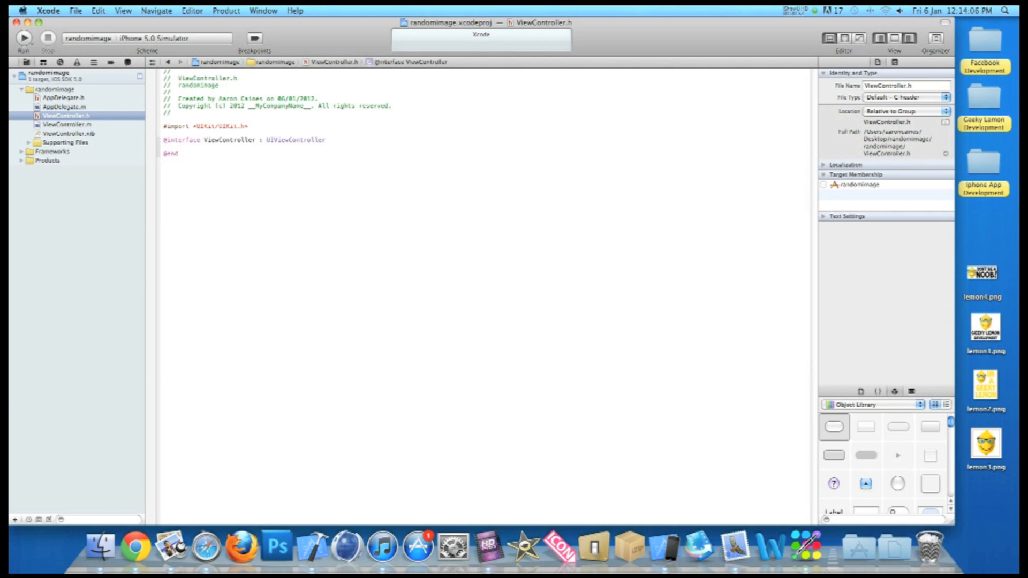
pyautogui.click(326, 140)
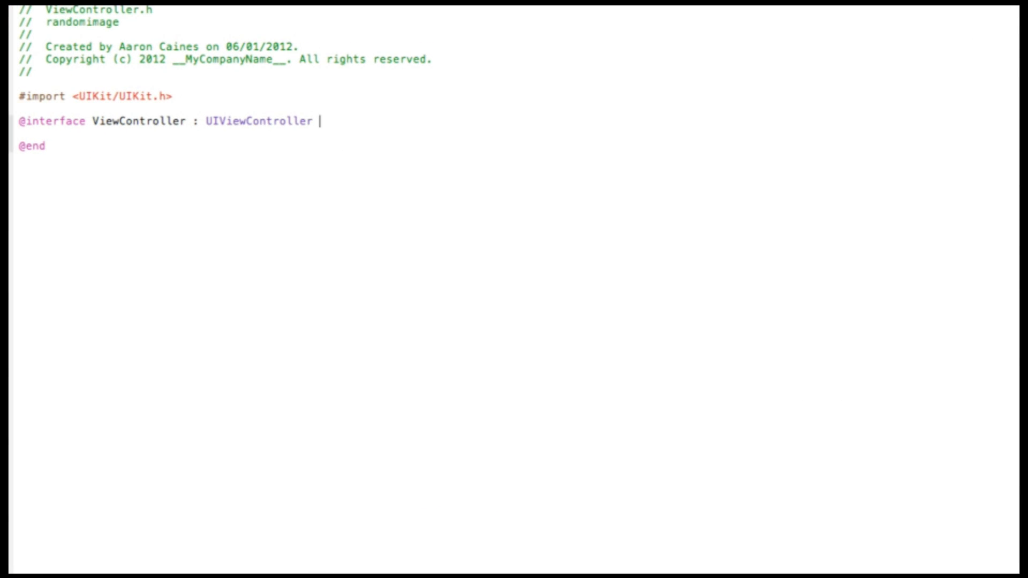
pyautogui.write('{')
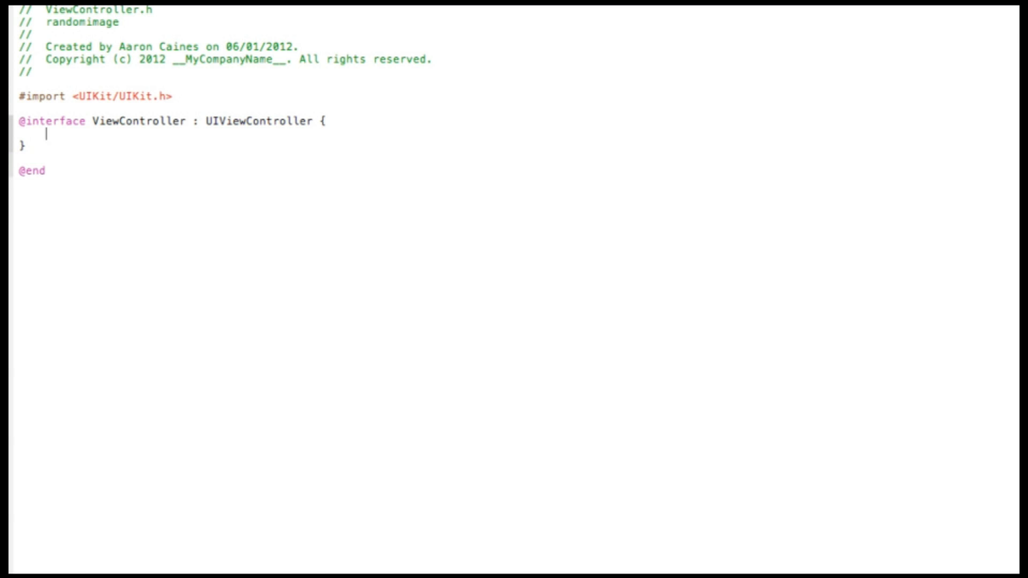
pyautogui.press('Return')
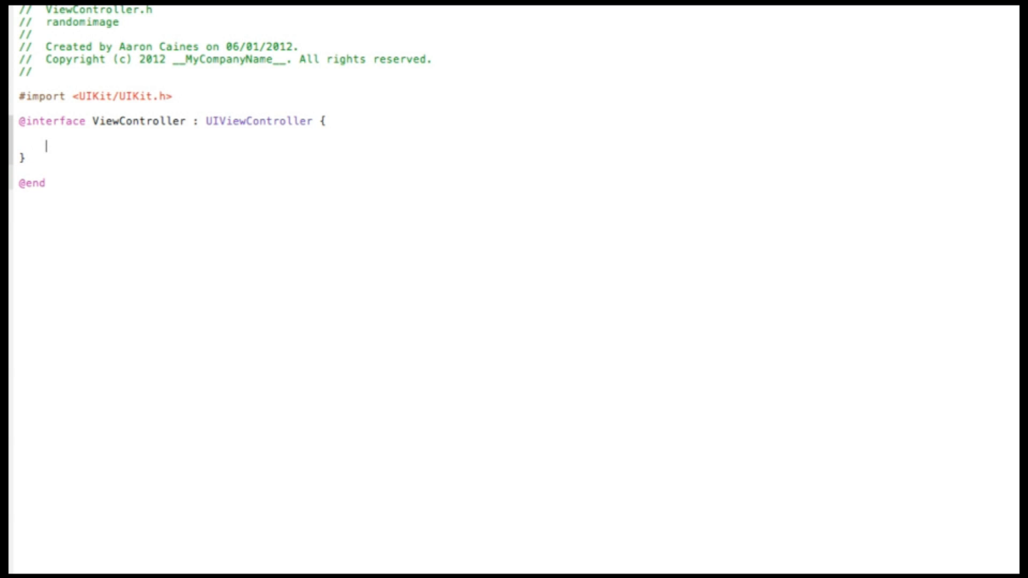
pyautogui.write('IBOutlet')
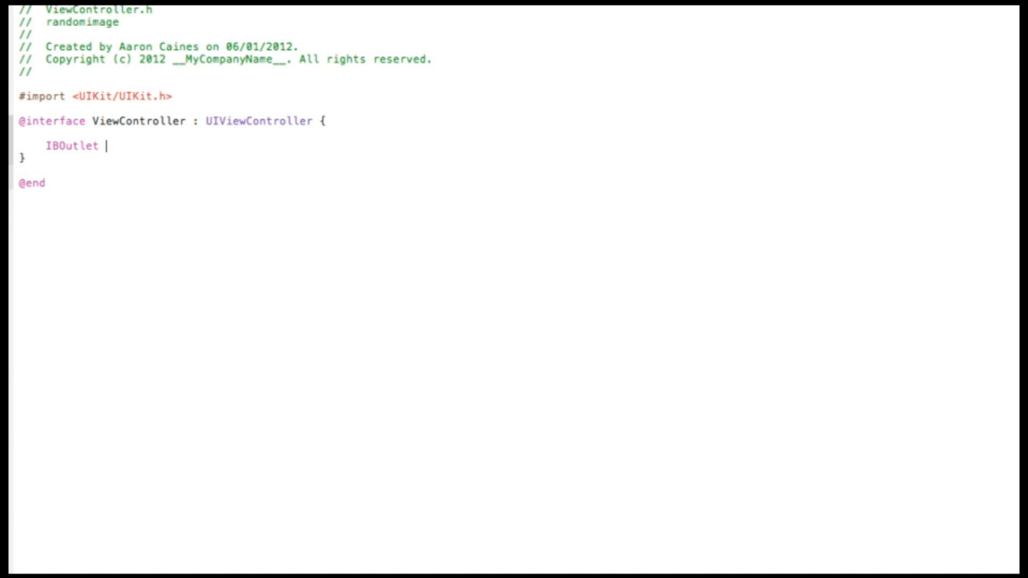
pyautogui.write('UIImageView')
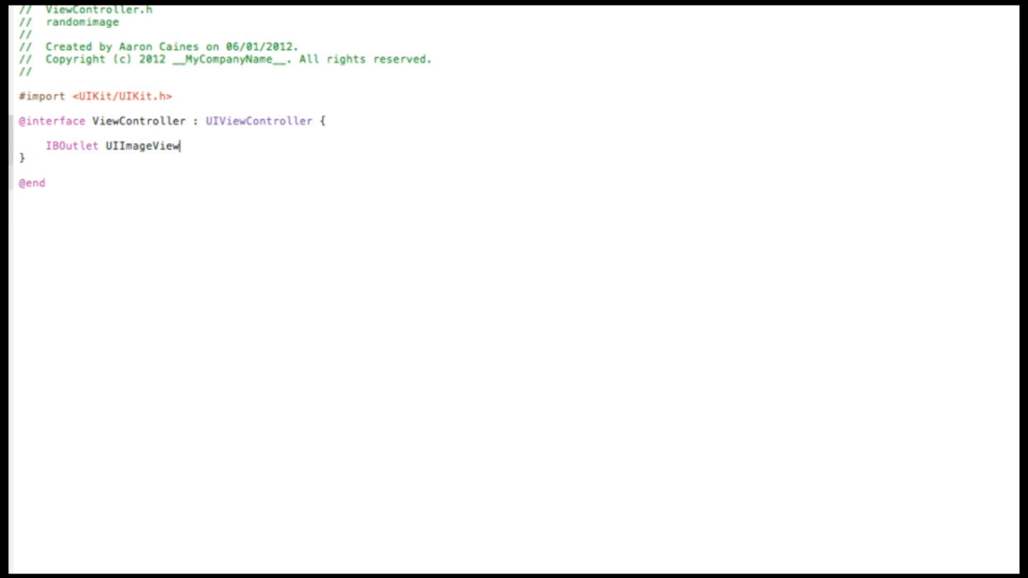
pyautogui.write('*')
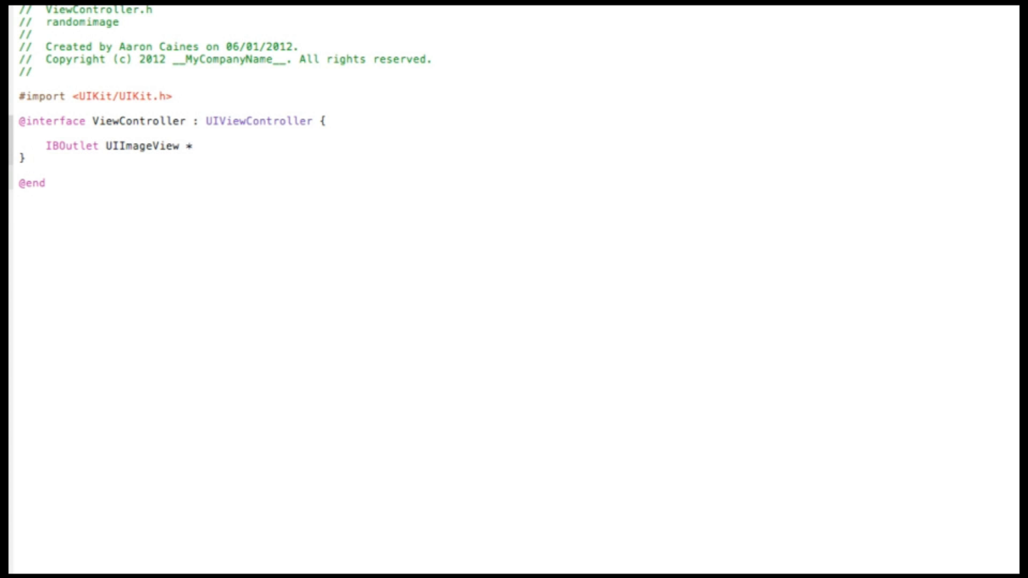
pyautogui.write('imag')
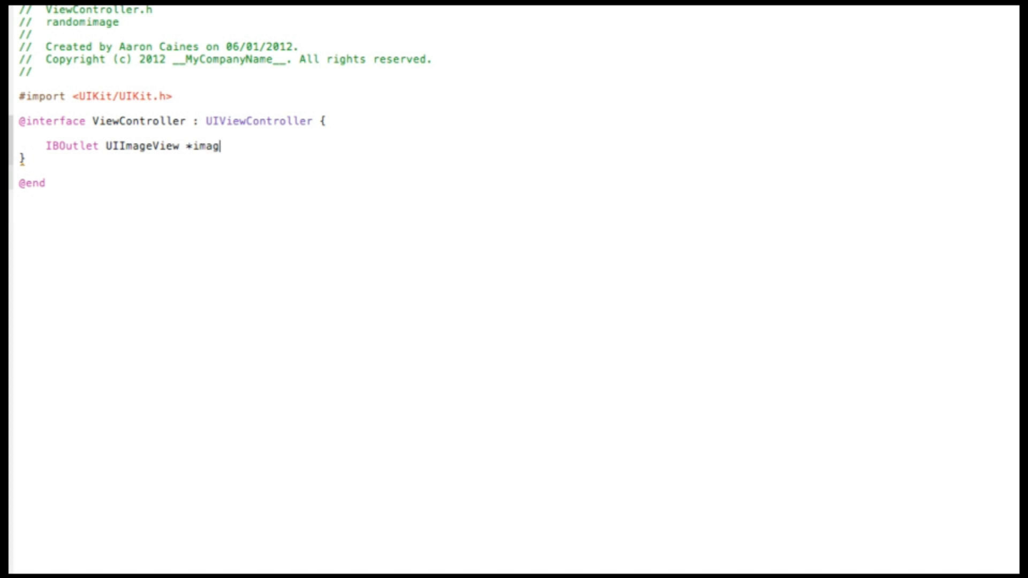
pyautogui.write('eview')
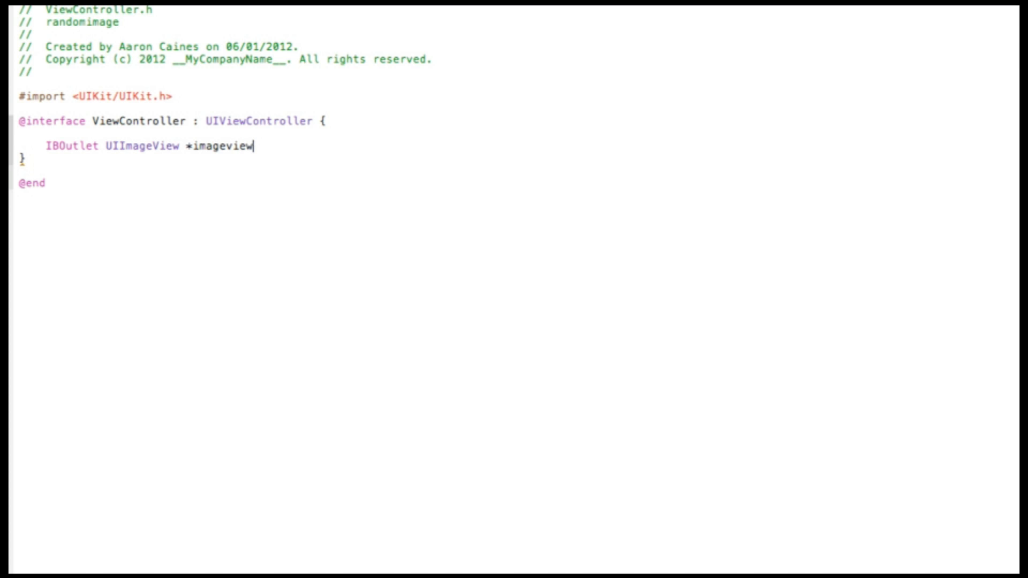
pyautogui.write(';')
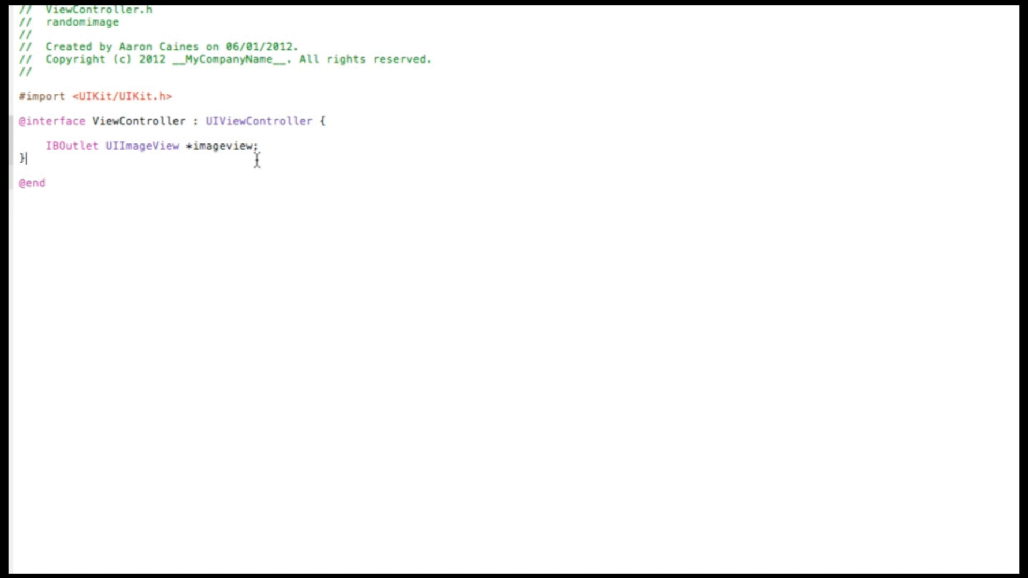
pyautogui.press('Return')
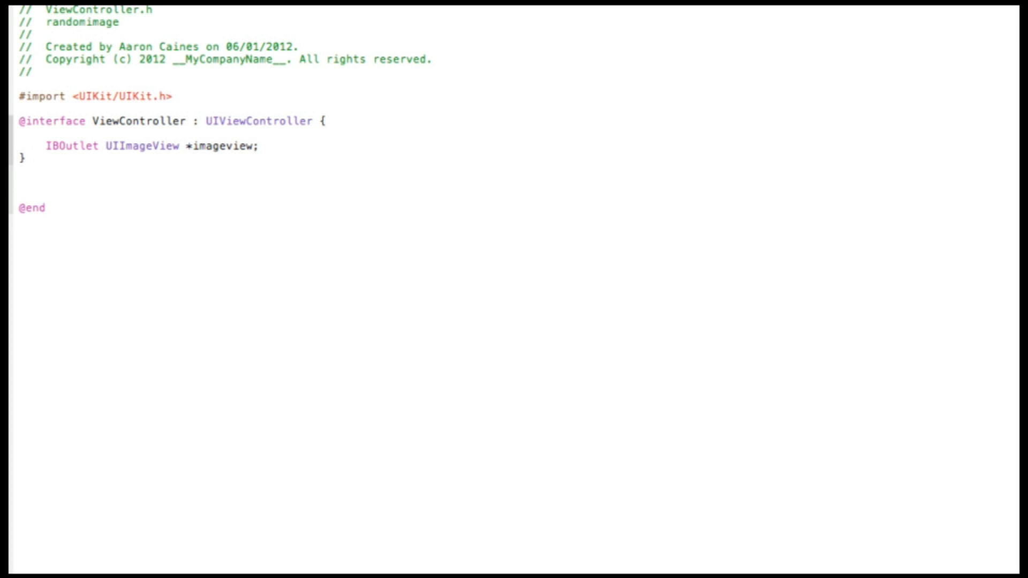
pyautogui.write('-(IBAction')
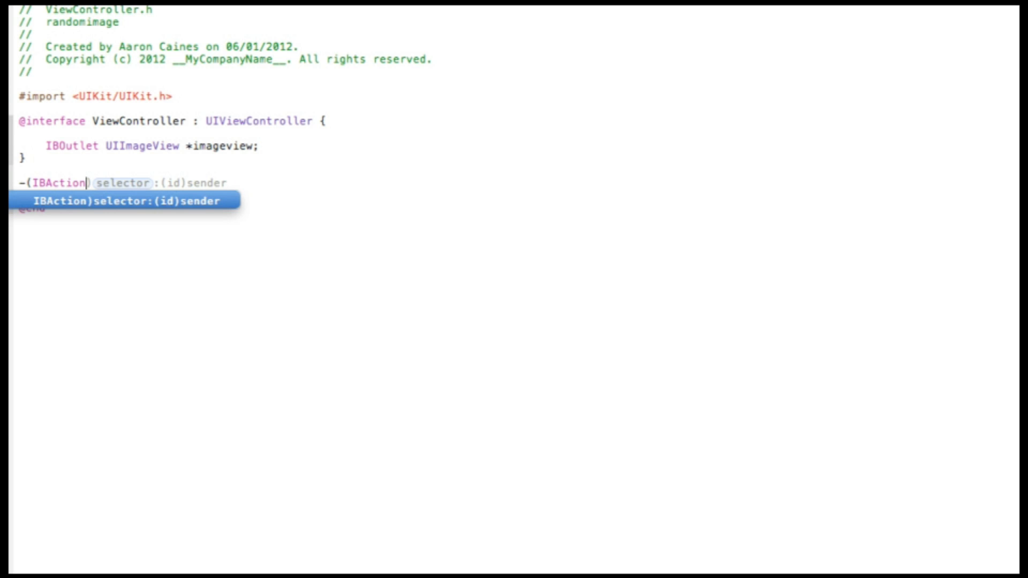
pyautogui.write('randomimageb')
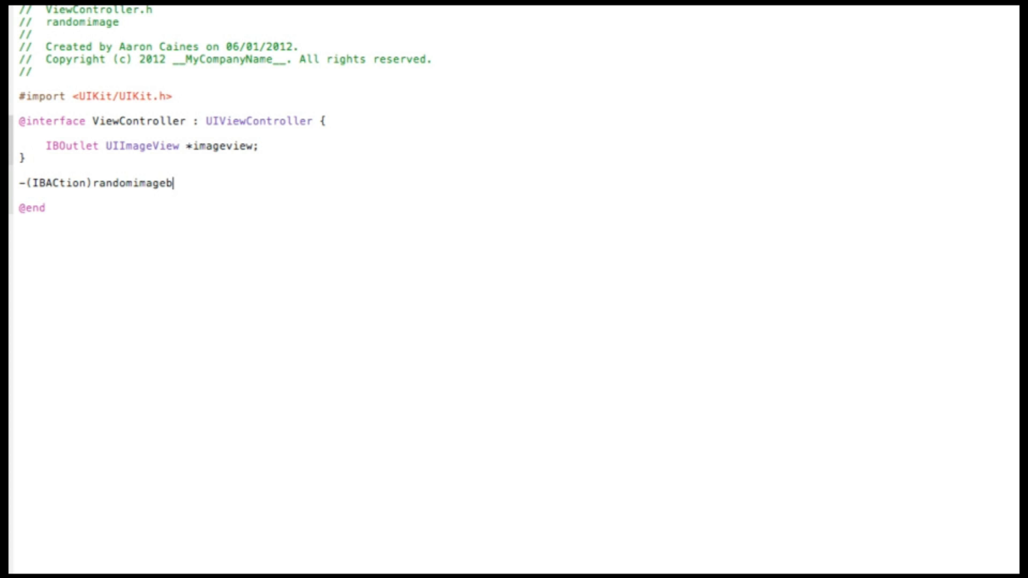
pyautogui.write('utton')
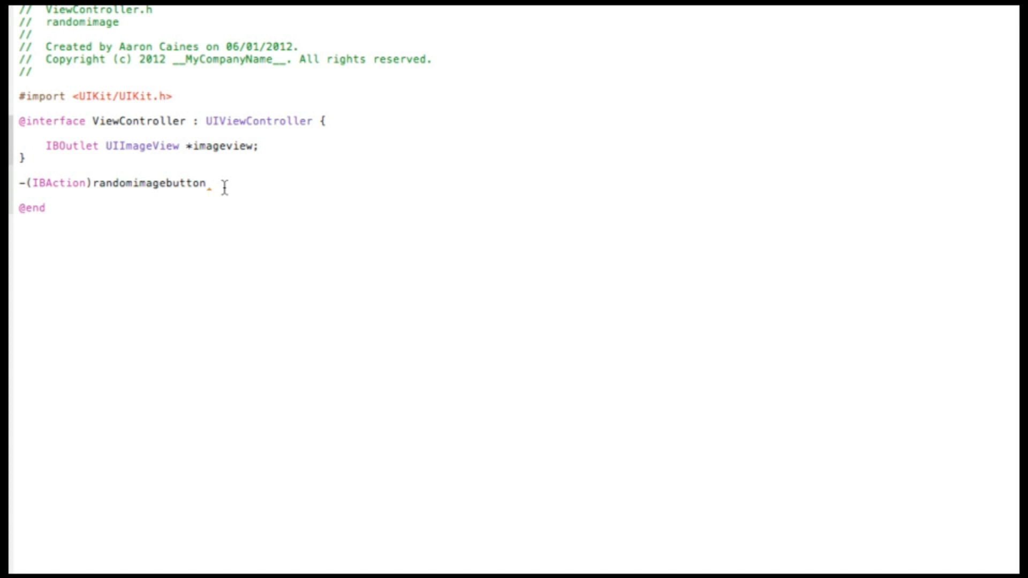
pyautogui.write(';')
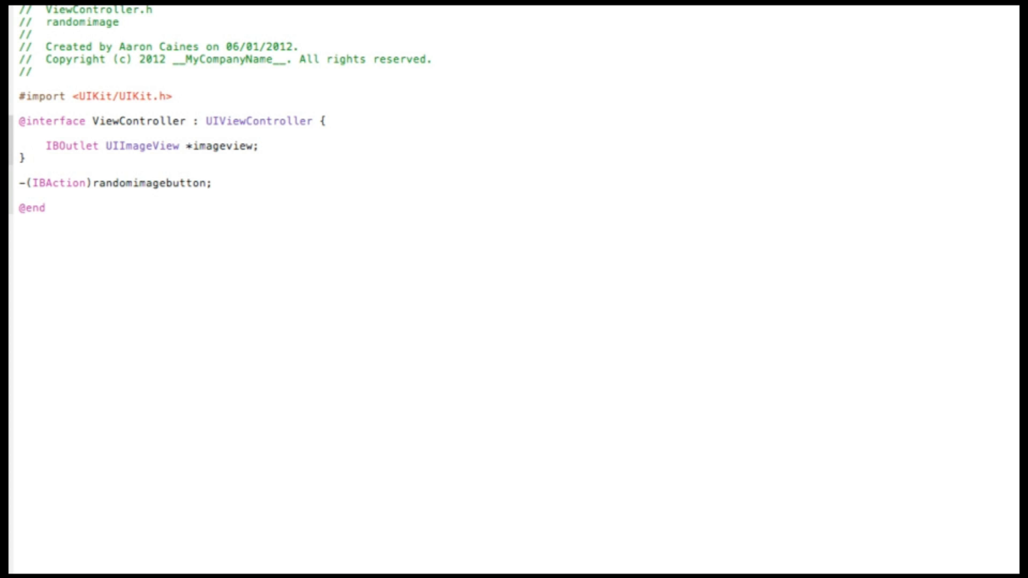
pyautogui.click(214, 182)
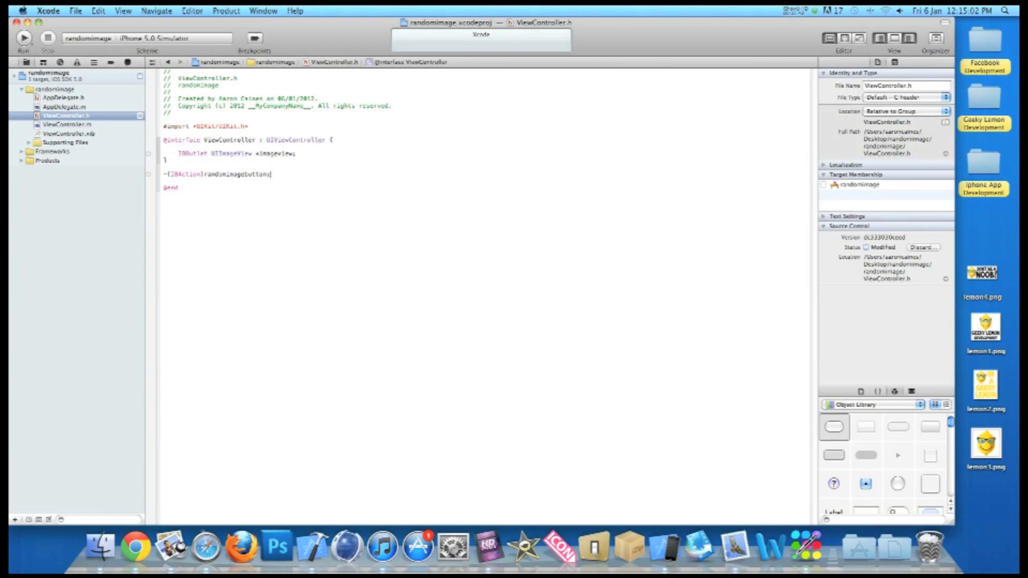
pyautogui.click(63, 125)
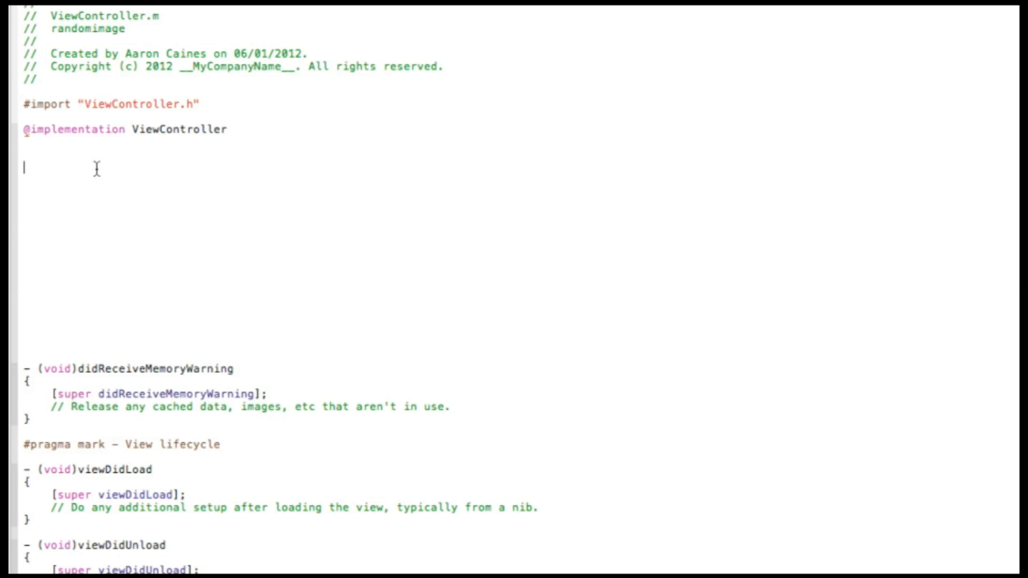
pyautogui.write('-(')
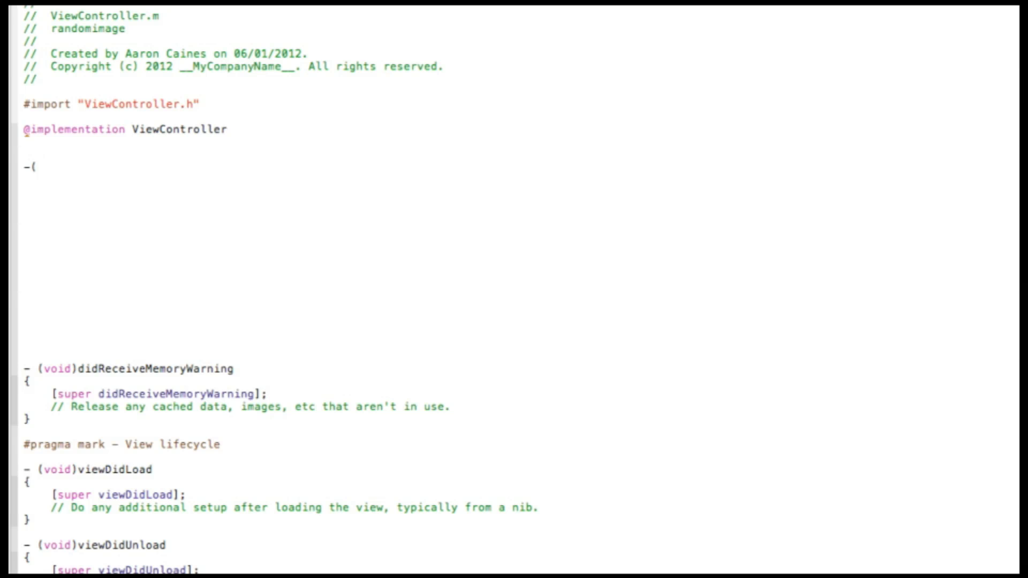
pyautogui.write('IBAction')
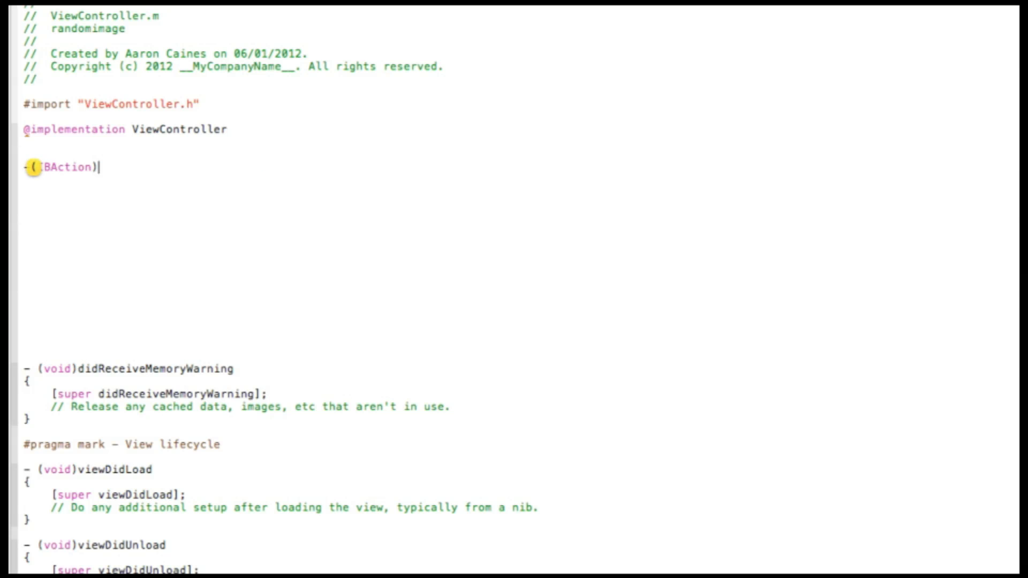
pyautogui.write('randomimagebutton {')
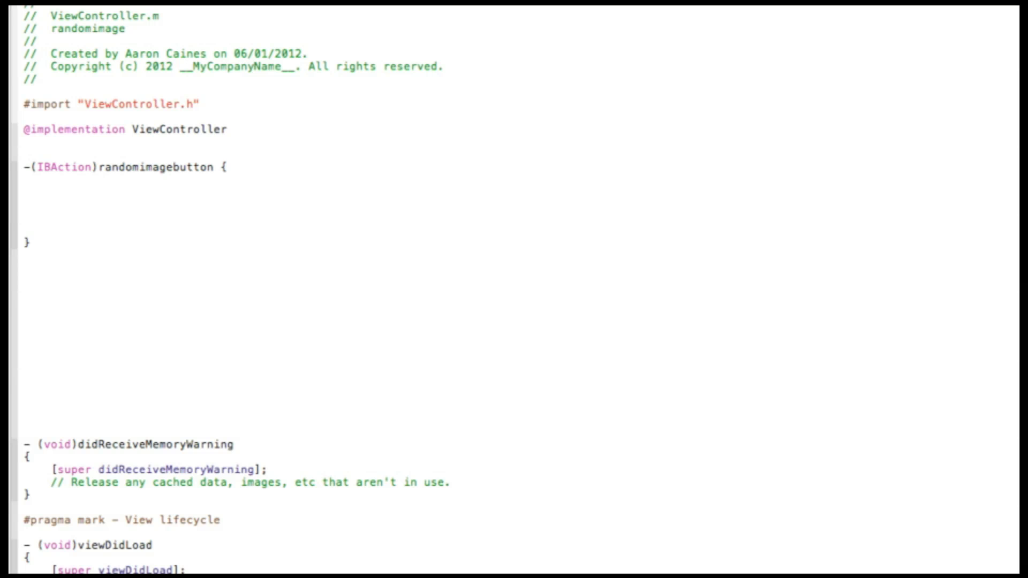
# Type 'int randomimages = rand() % 4;' inside the randomimagebutton method.
pyautogui.write('int')
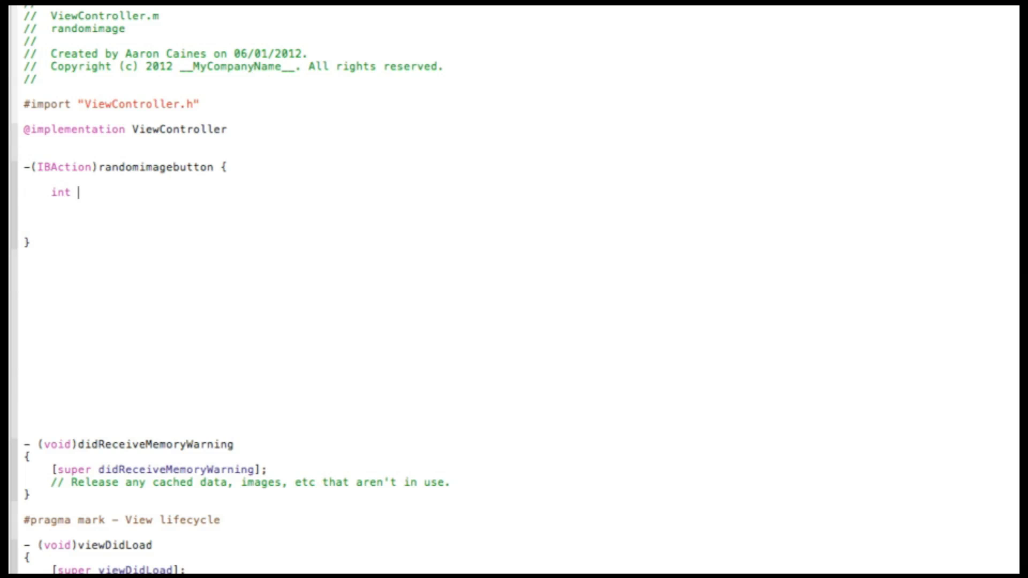
pyautogui.write('randomima')
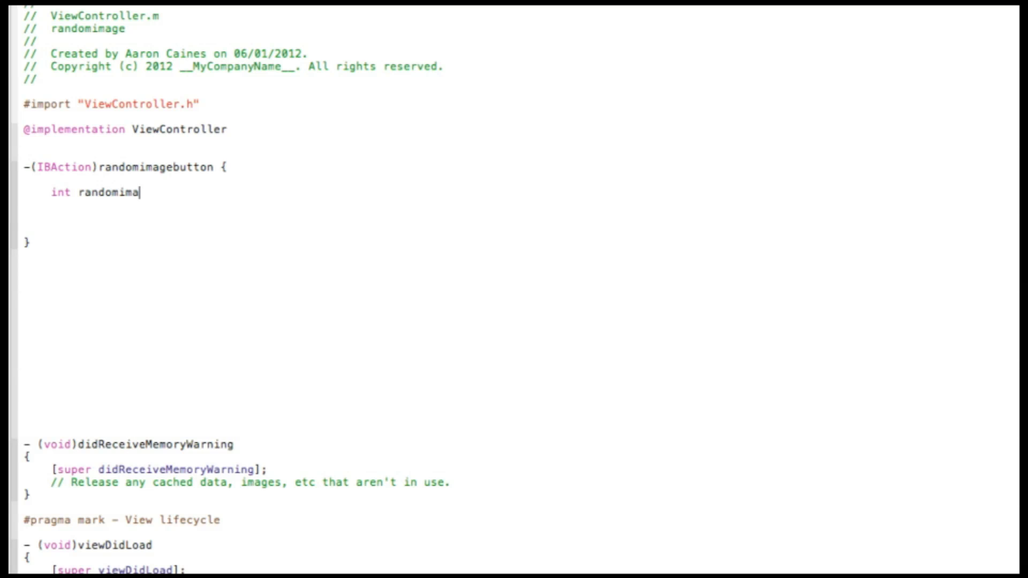
pyautogui.write('ges')
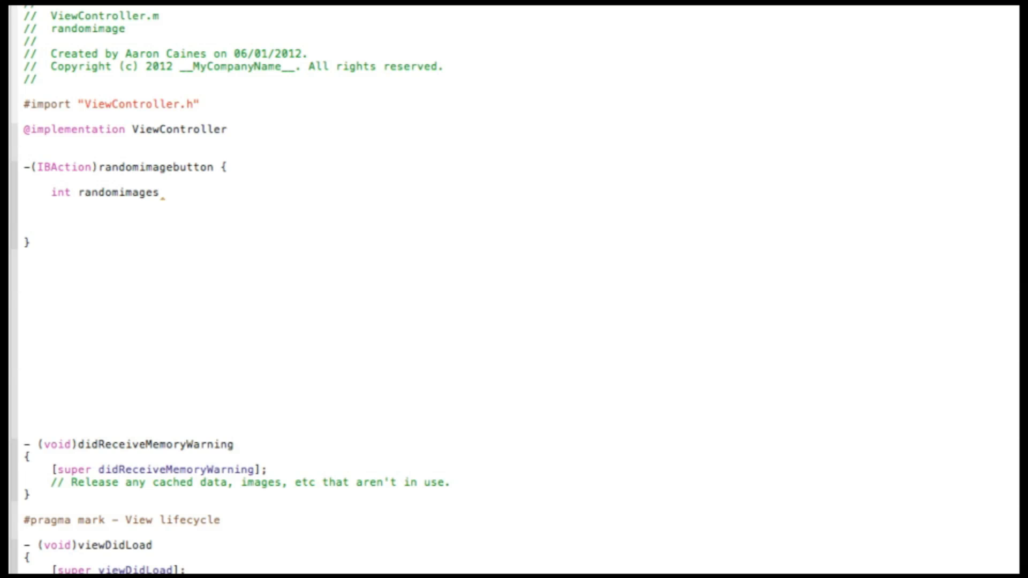
pyautogui.write('= rand(')
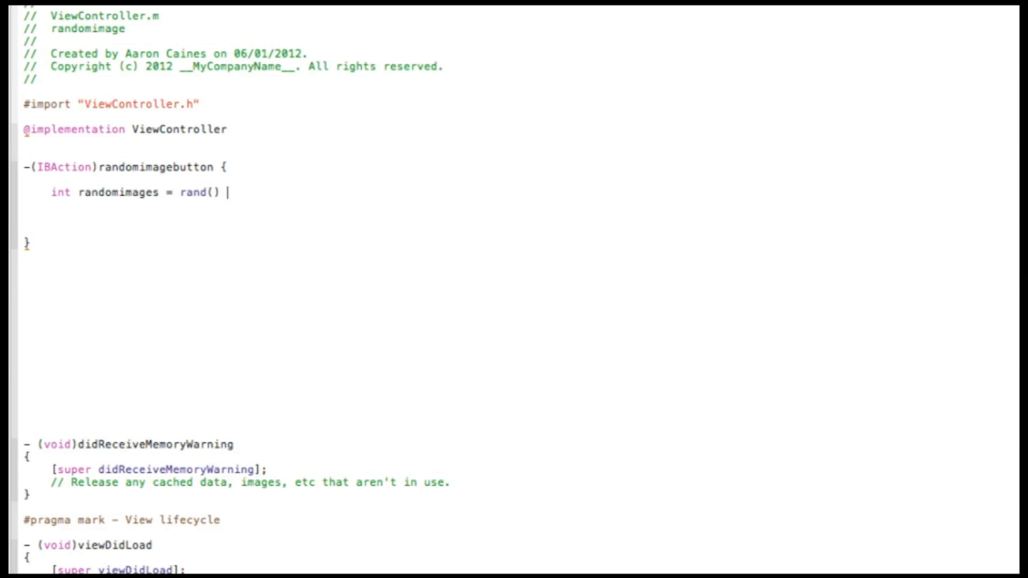
pyautogui.write('%')
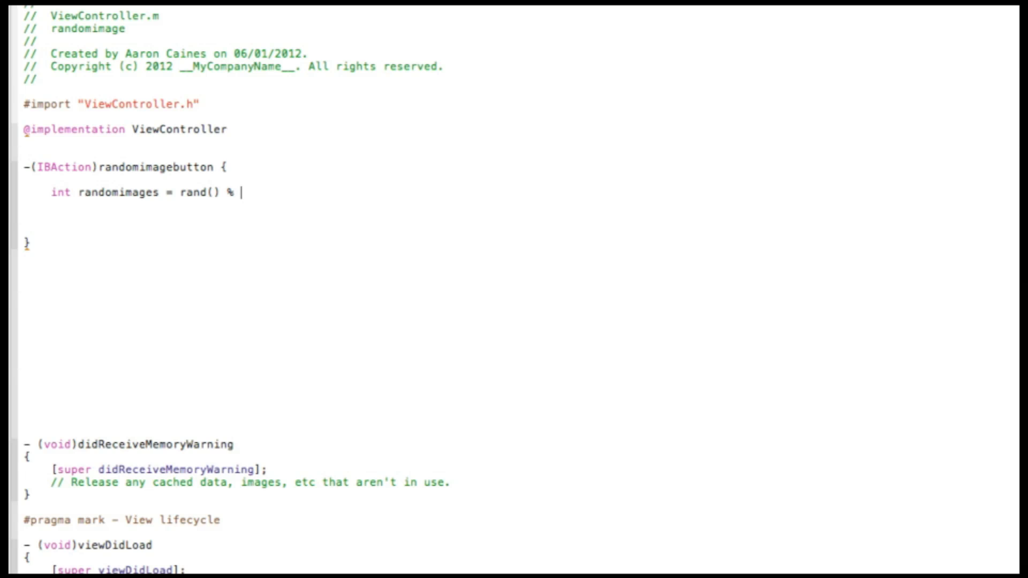
pyautogui.write('4')
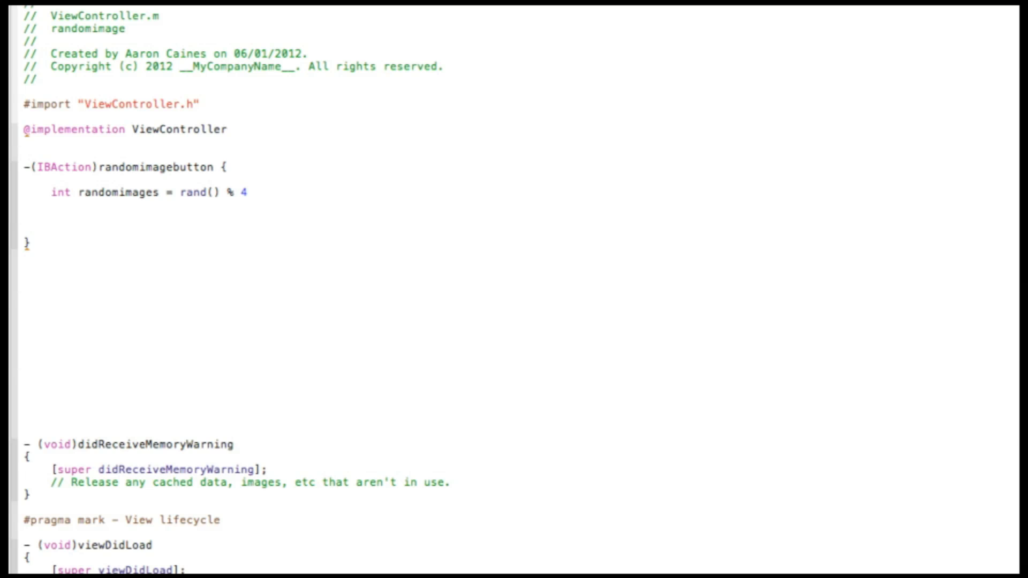
pyautogui.write(';')
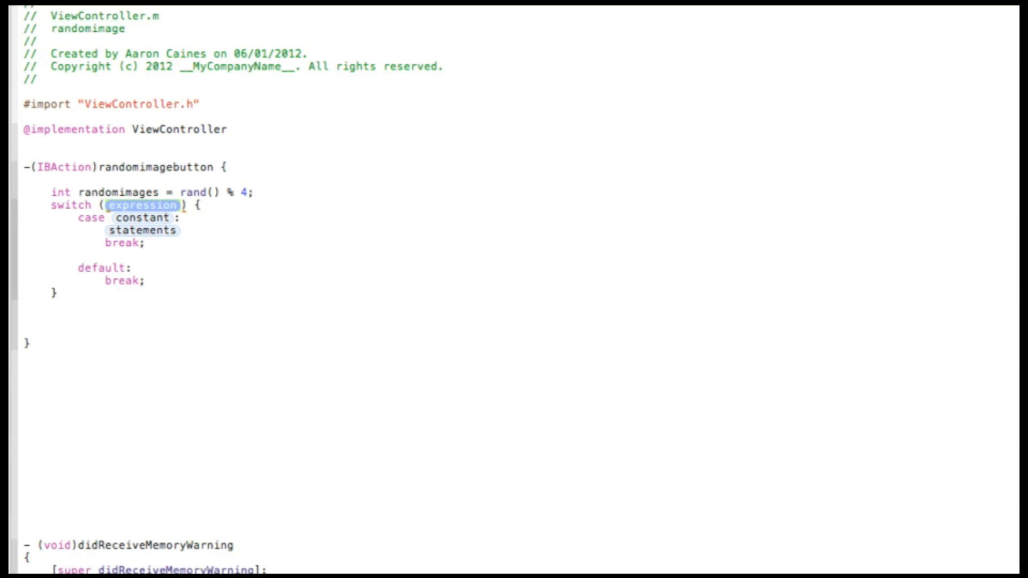
# Fill the switch snippet with expression randomimages and case 0.
pyautogui.write('randomimages')
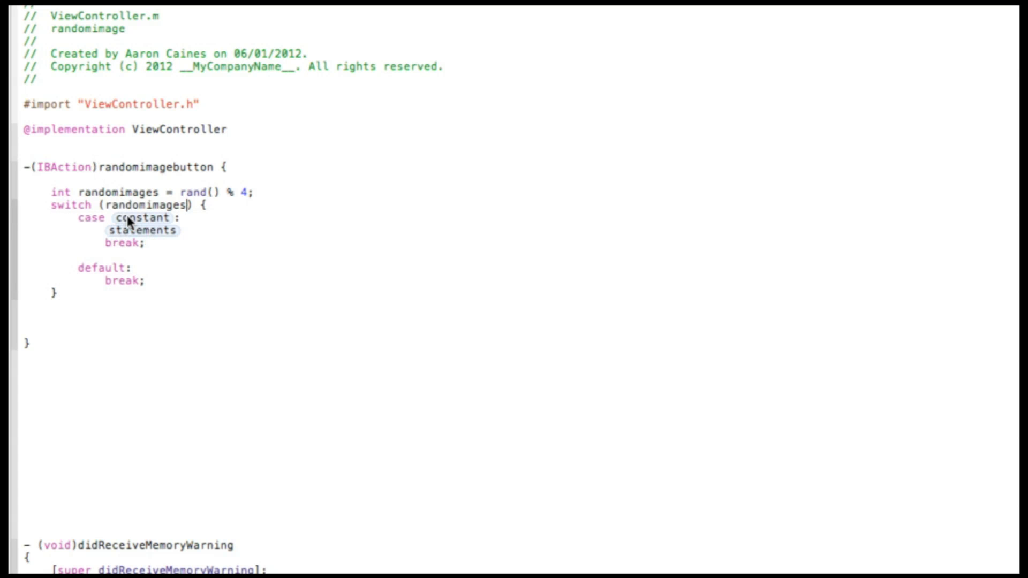
pyautogui.write('0')
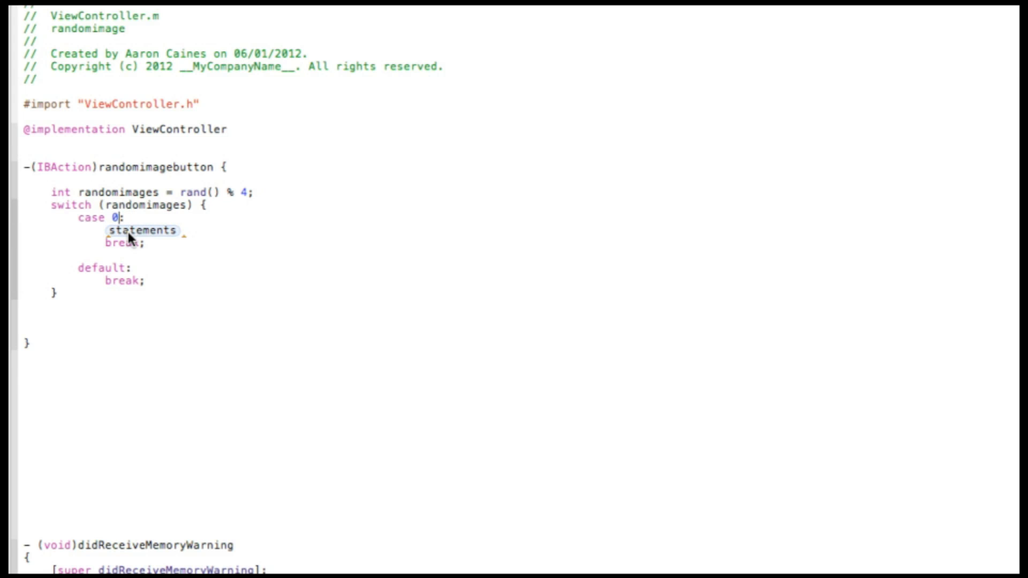
pyautogui.doubleClick(143, 230)
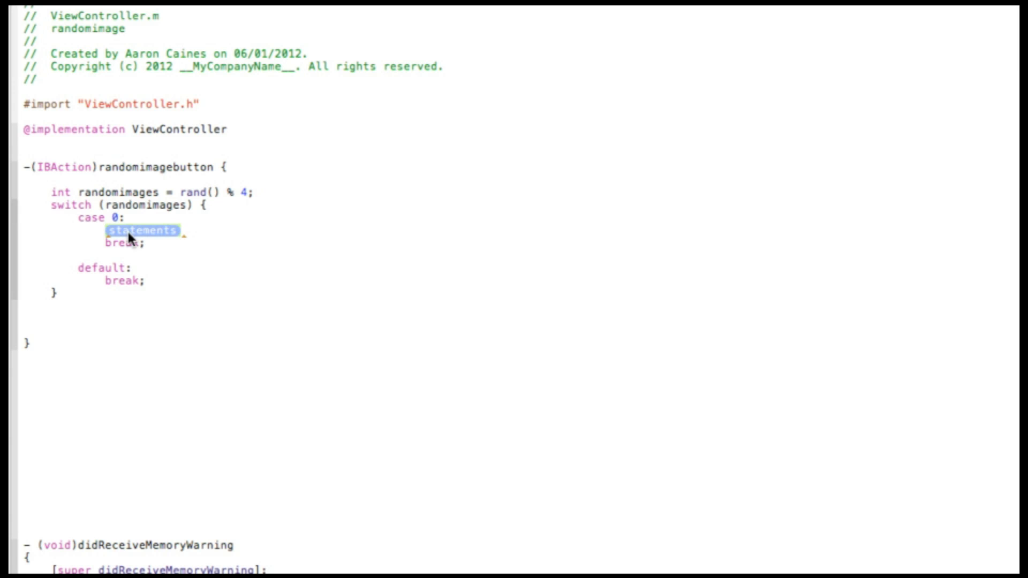
# Replace the case statements with imageview.image = [UIImage imageNamed:@""];.
pyautogui.write('i')
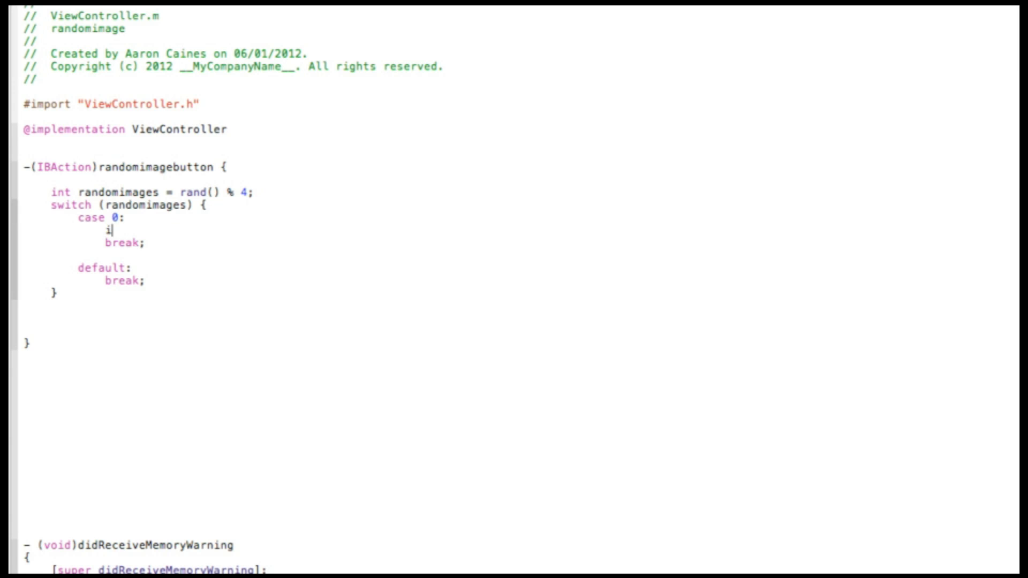
pyautogui.write('mageview')
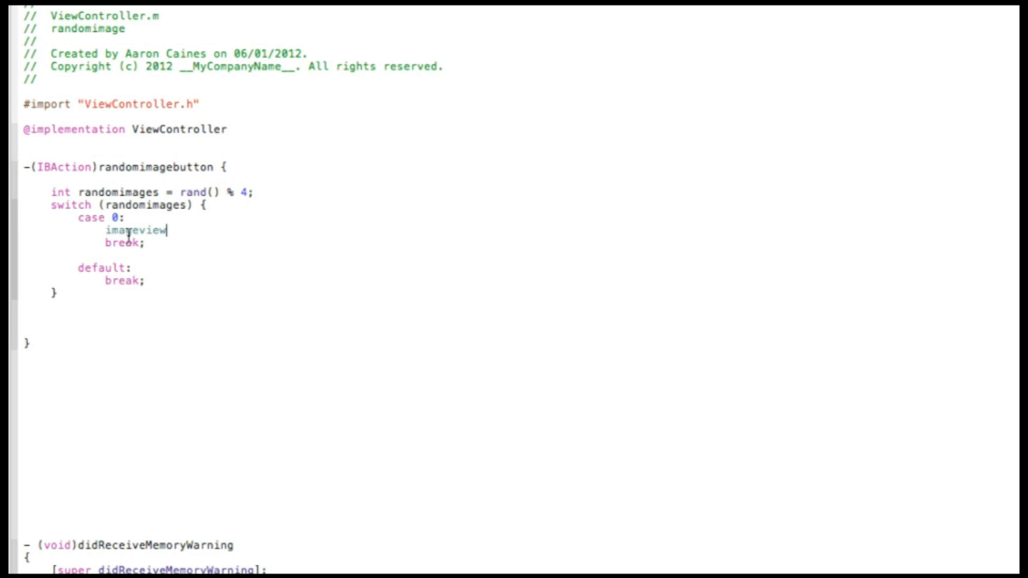
pyautogui.write('.image')
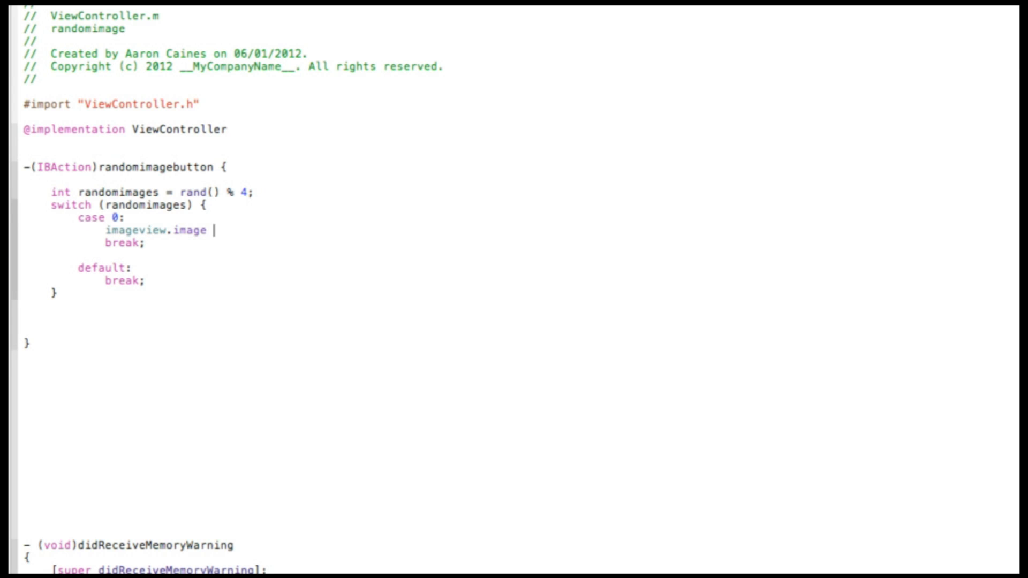
pyautogui.write('=')
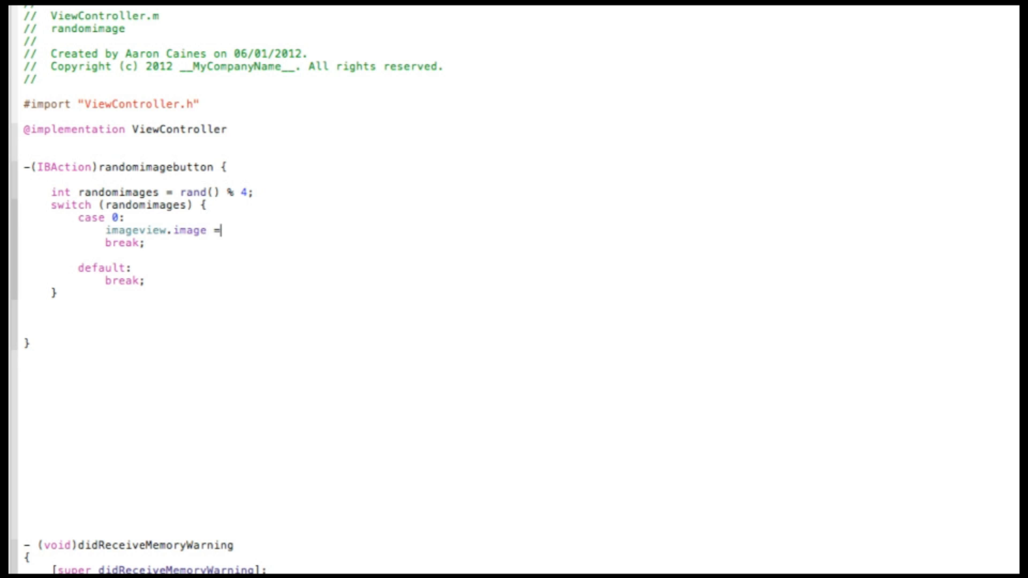
pyautogui.write('[UIImage')
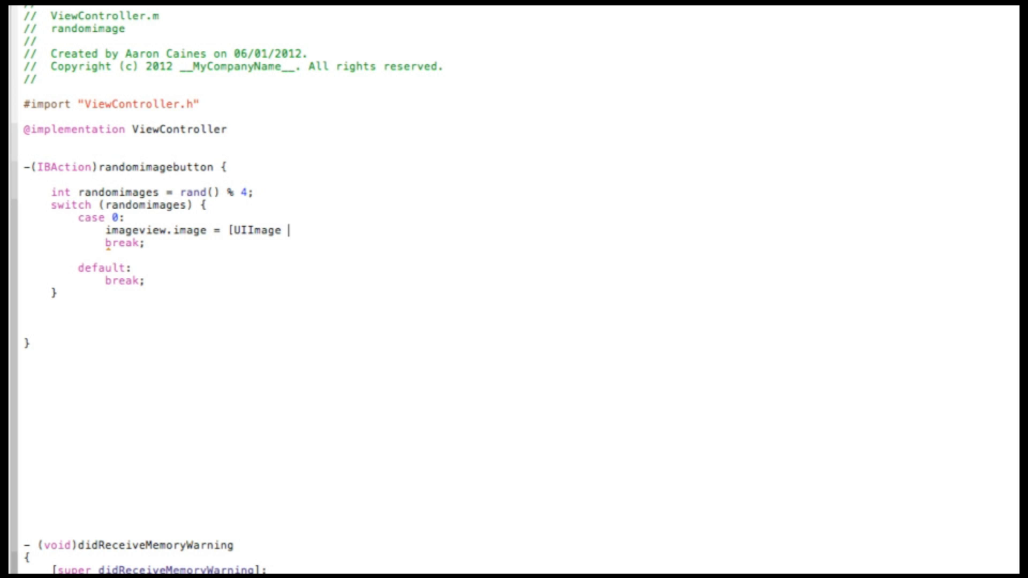
pyautogui.write('imageNamed:')
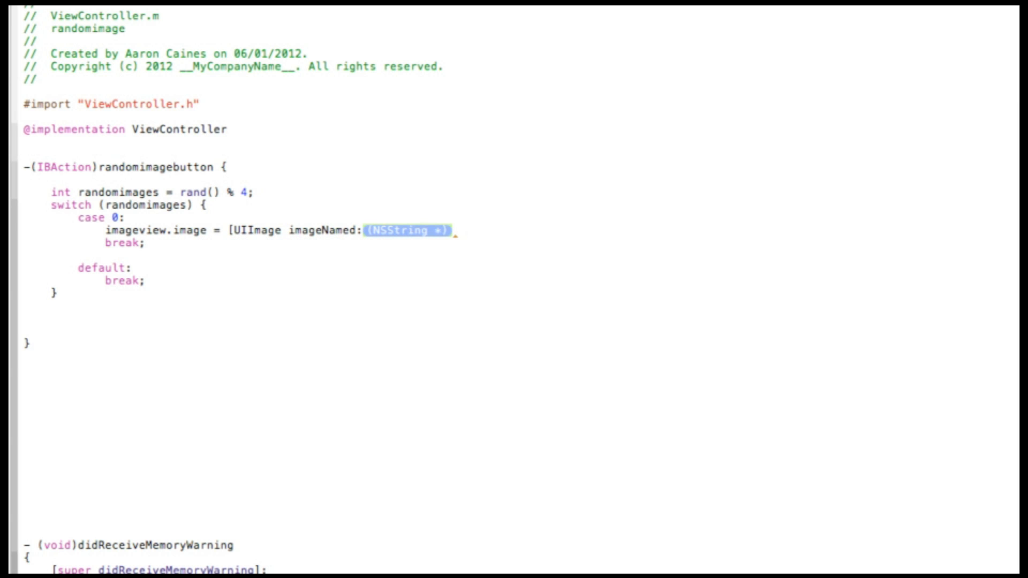
pyautogui.write('@"')
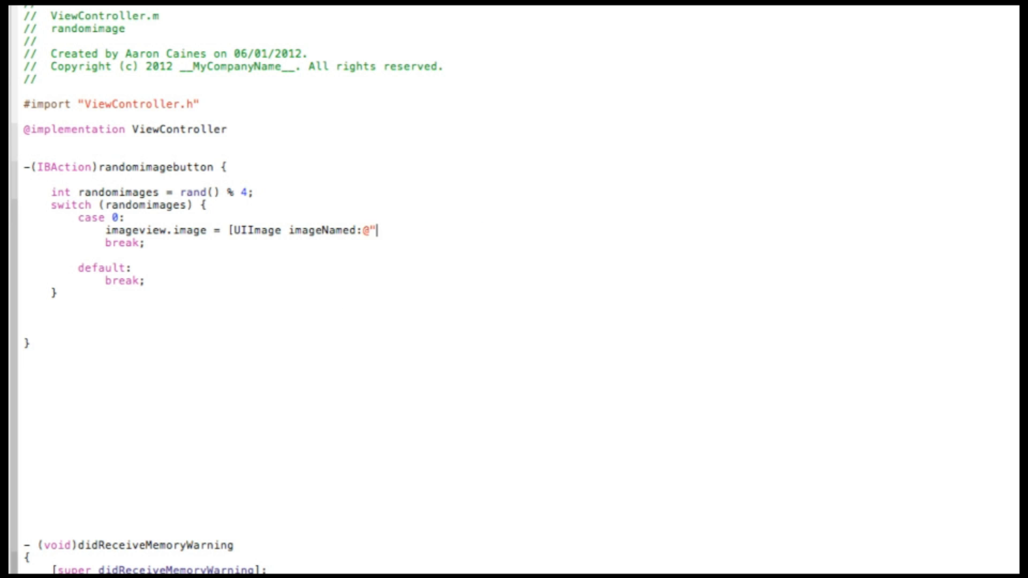
pyautogui.write('"')
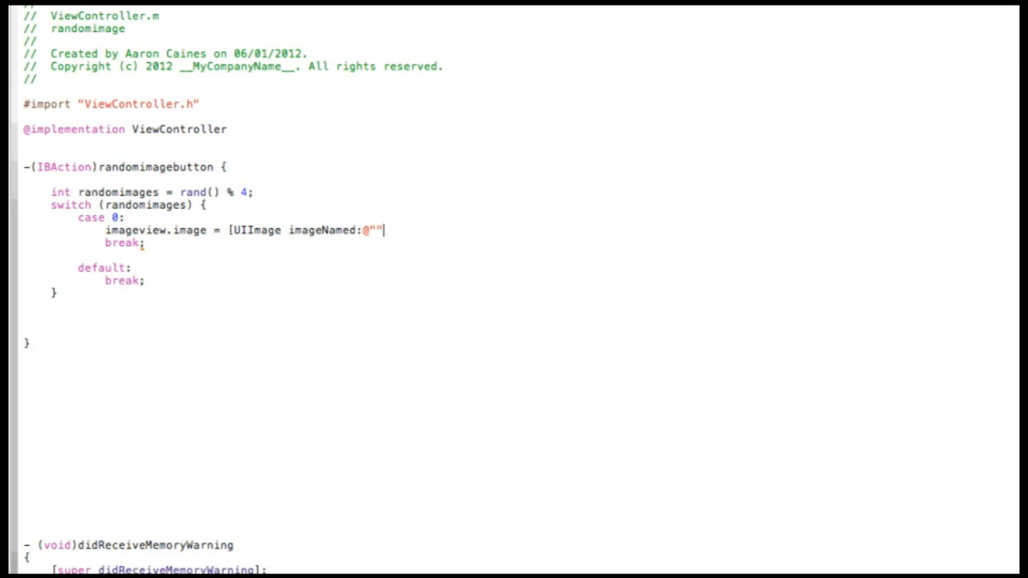
pyautogui.write('];')
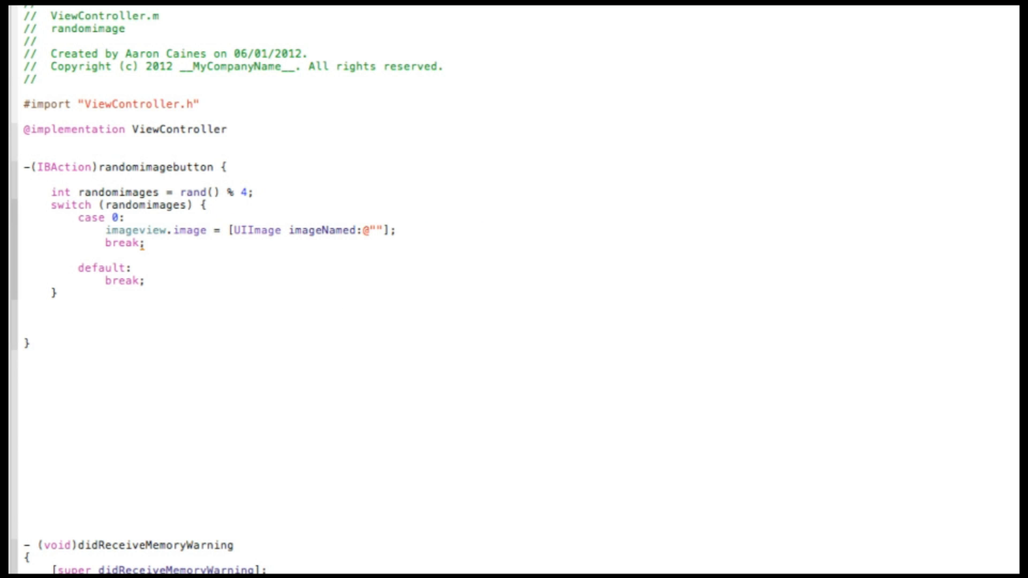
pyautogui.click(374, 230)
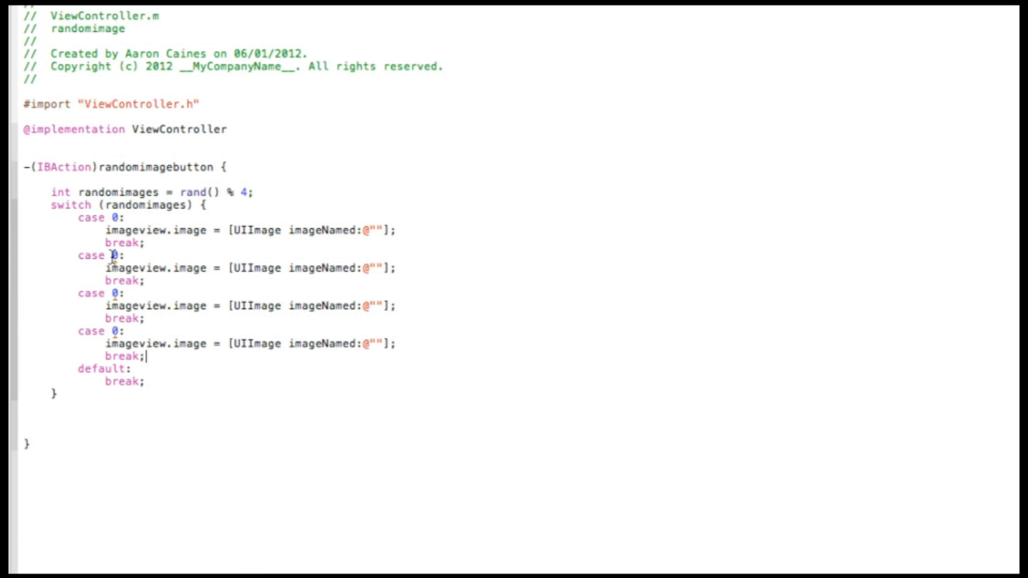
# Renumber the pasted switch cases to 1, 2 and 3.
pyautogui.write('1')
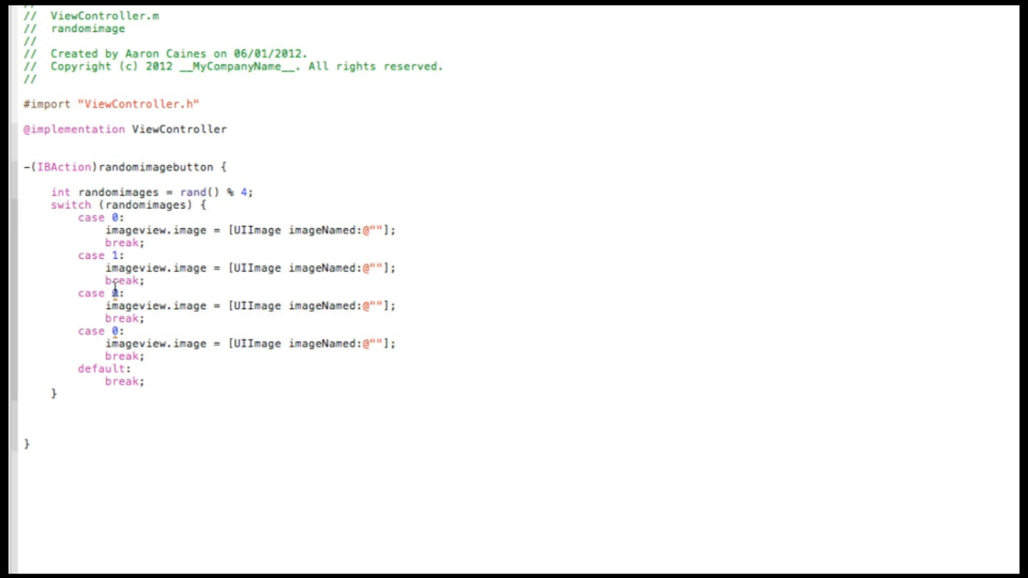
pyautogui.write('2')
pyautogui.write('3')
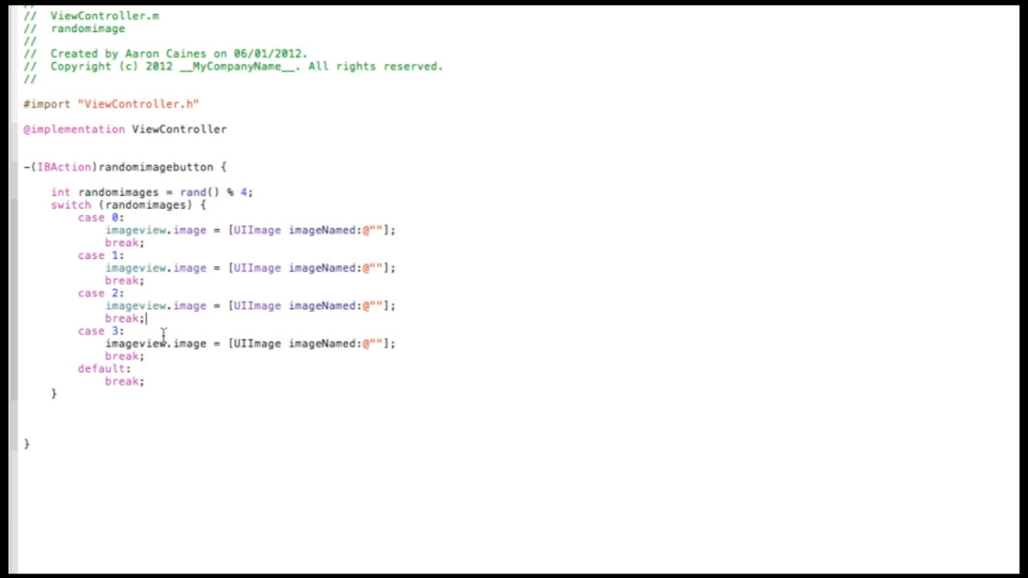
pyautogui.moveTo(100, 202)
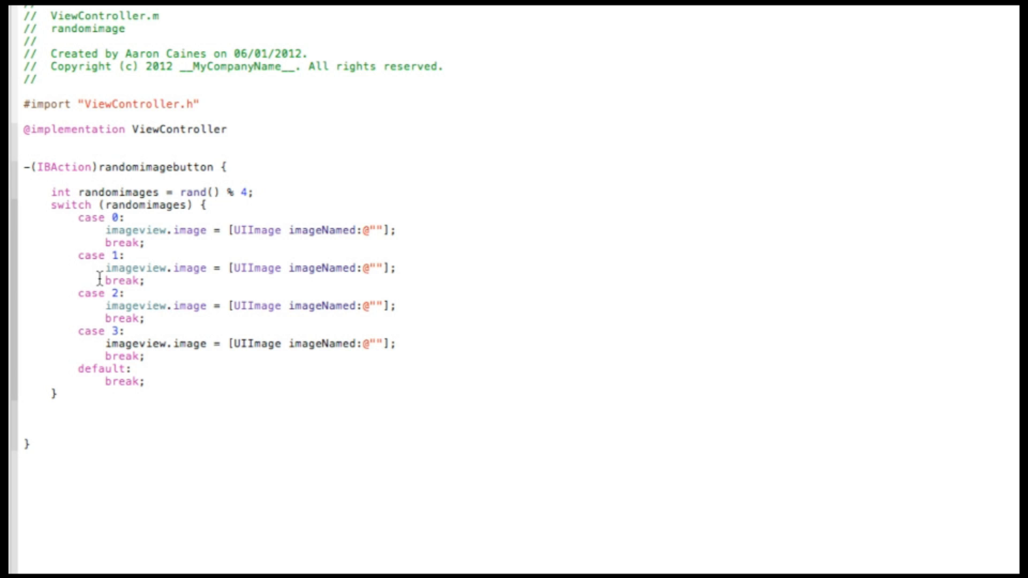
pyautogui.doubleClick(245, 192)
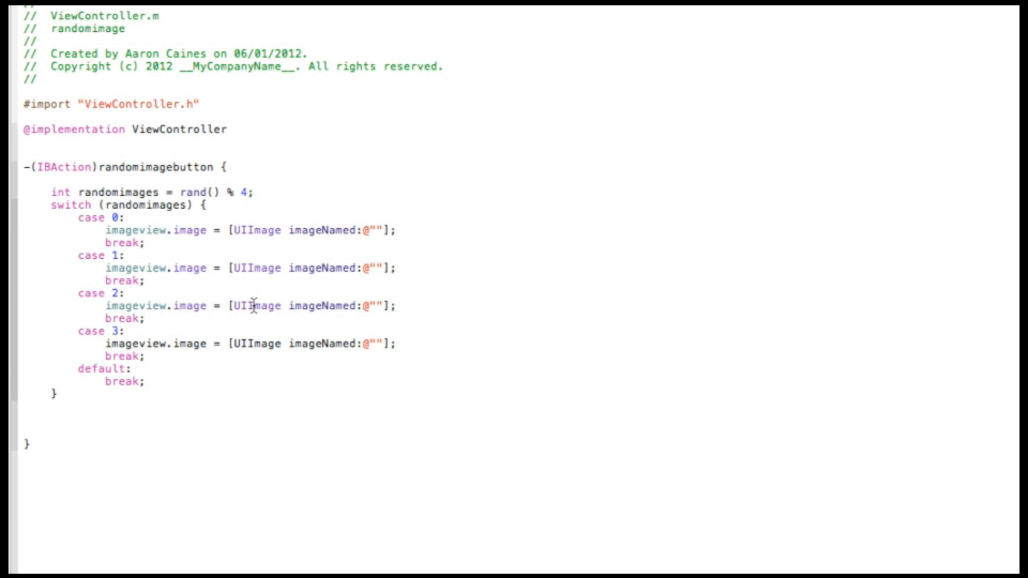
pyautogui.click(249, 192)
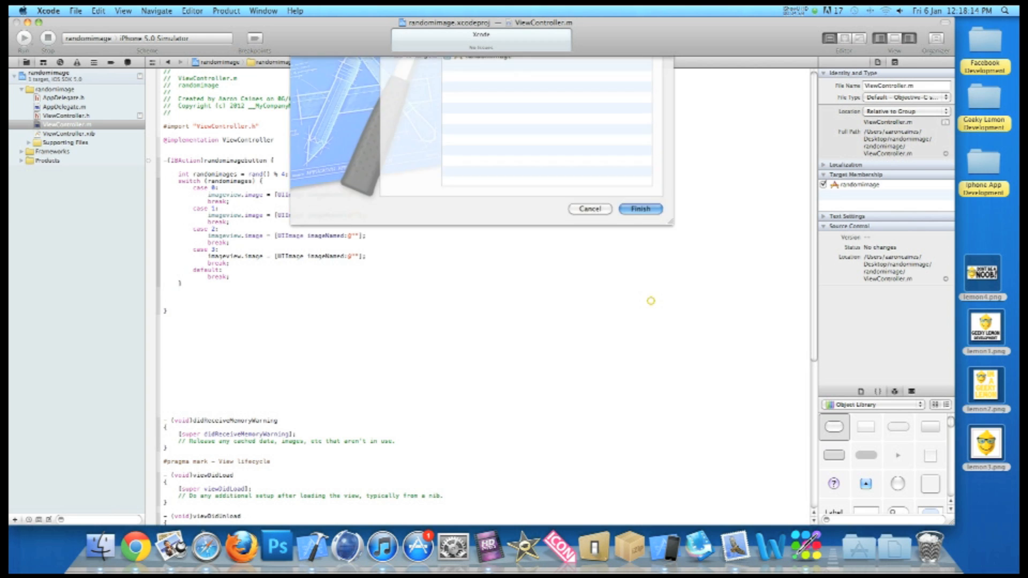
pyautogui.click(640, 208)
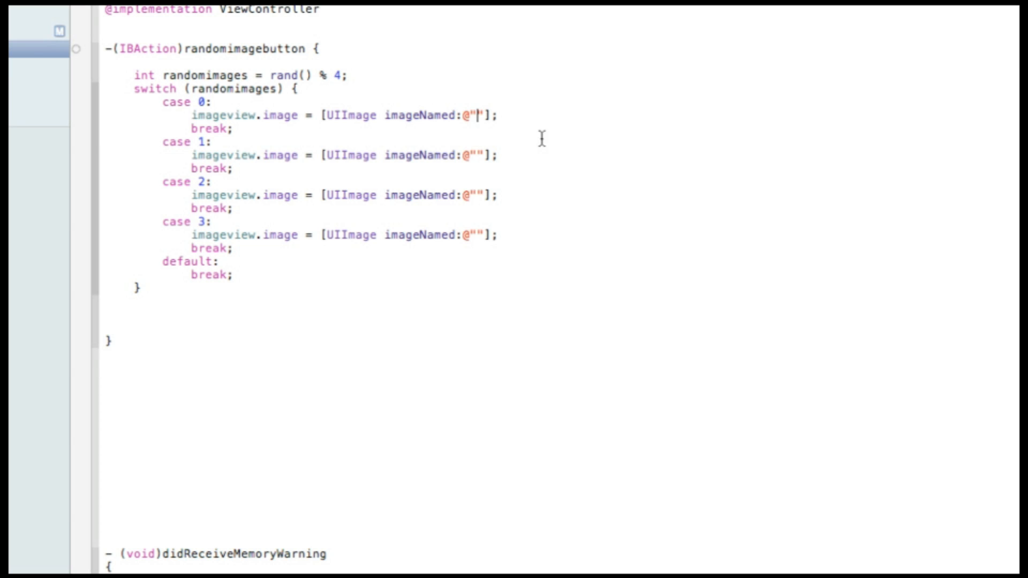
pyautogui.moveTo(500, 138)
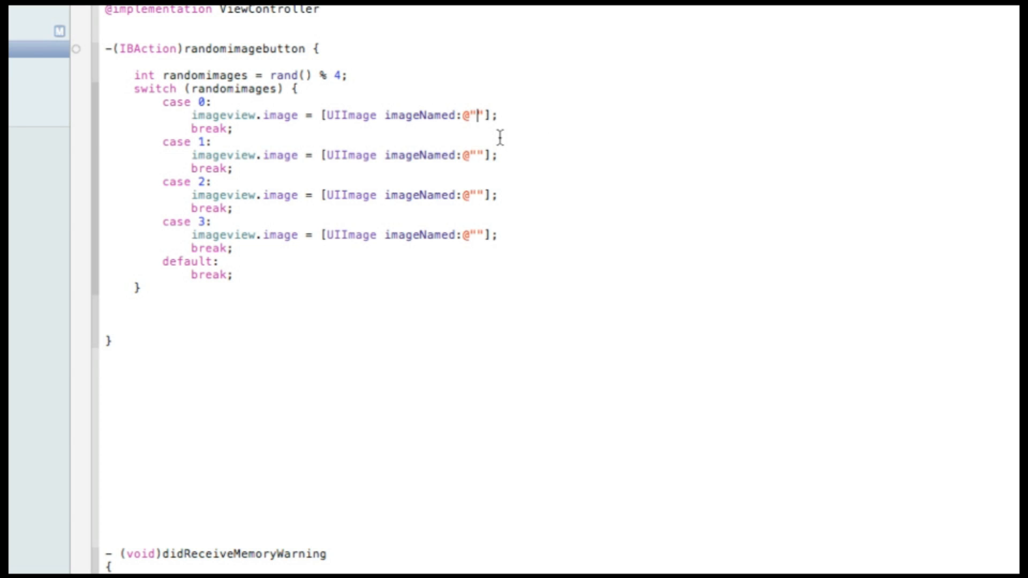
# Fill the imageNamed strings with lemon1.png, lemon2.png, lemon3.png and lemon4.png.
pyautogui.write('lemon1.')
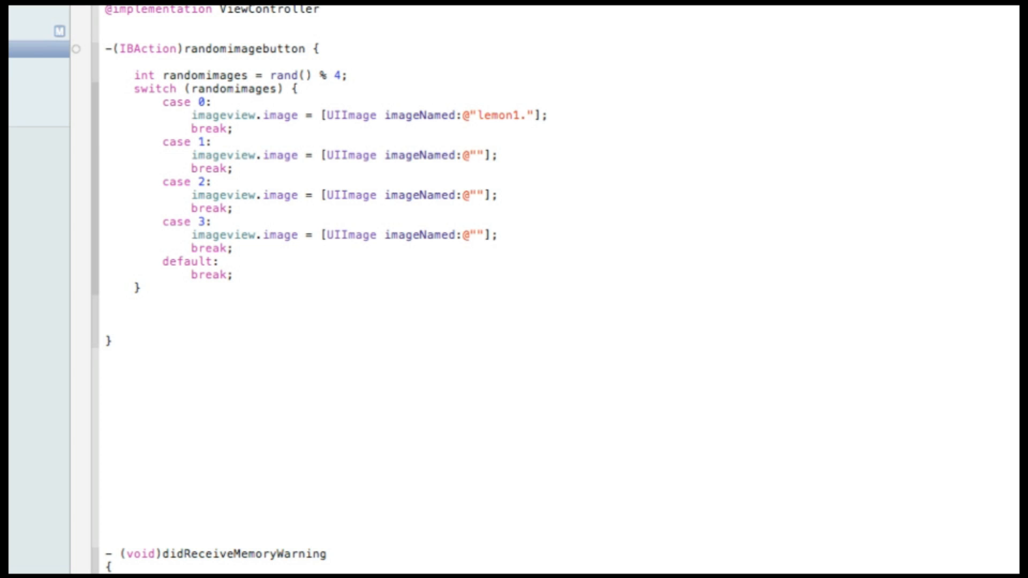
pyautogui.write('png')
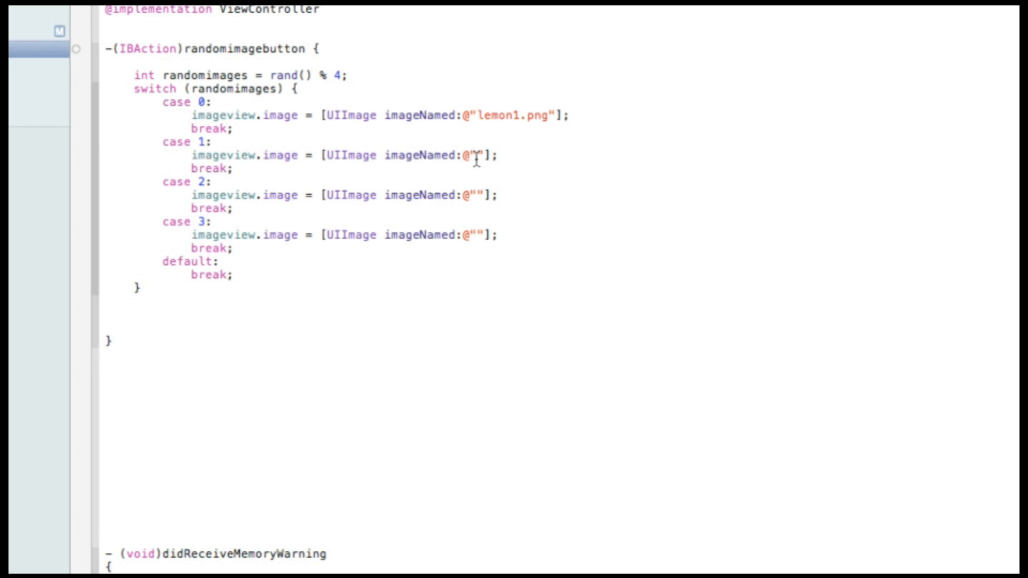
pyautogui.write('lemon2')
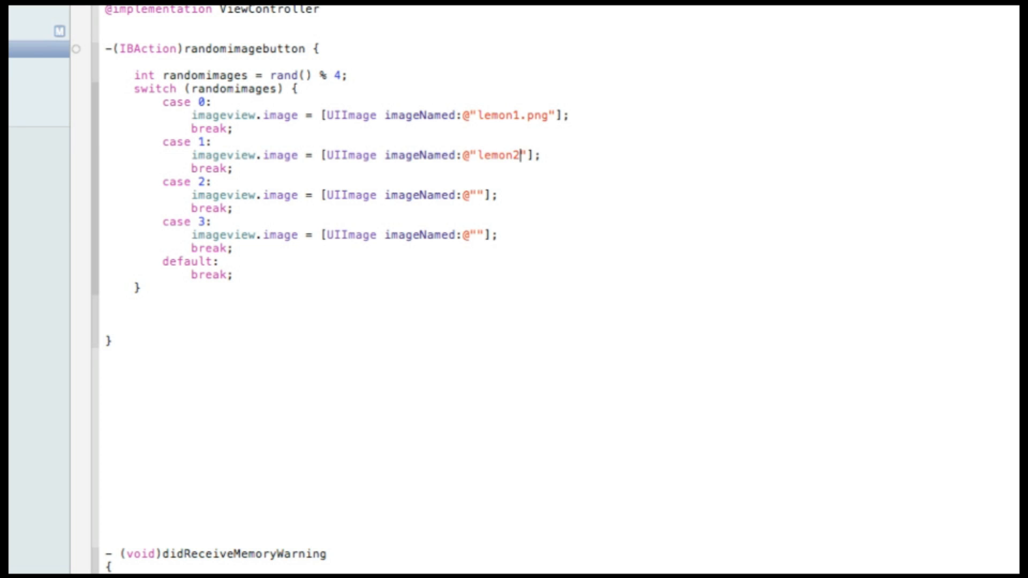
pyautogui.write('.png')
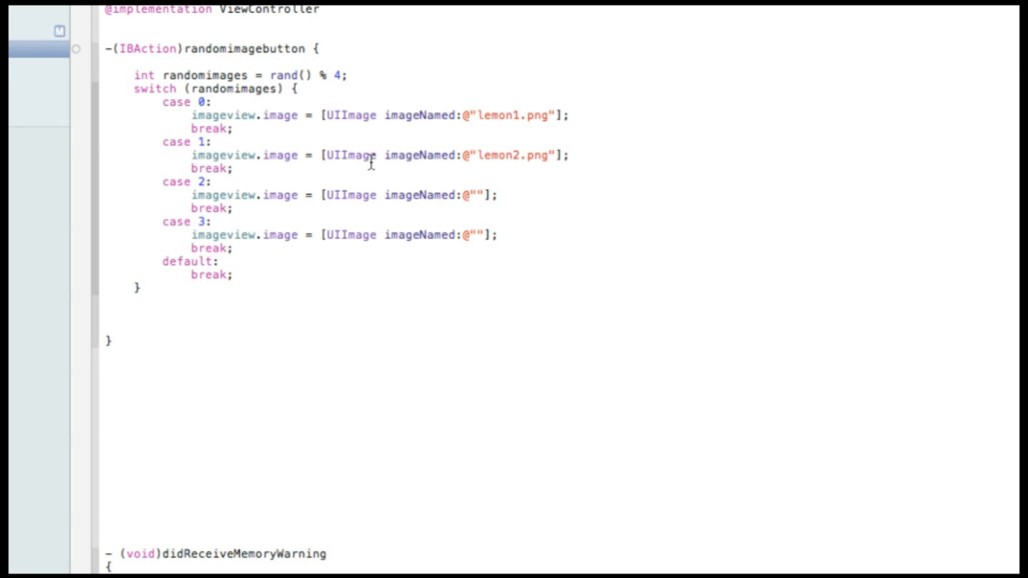
pyautogui.write('lemon3.png')
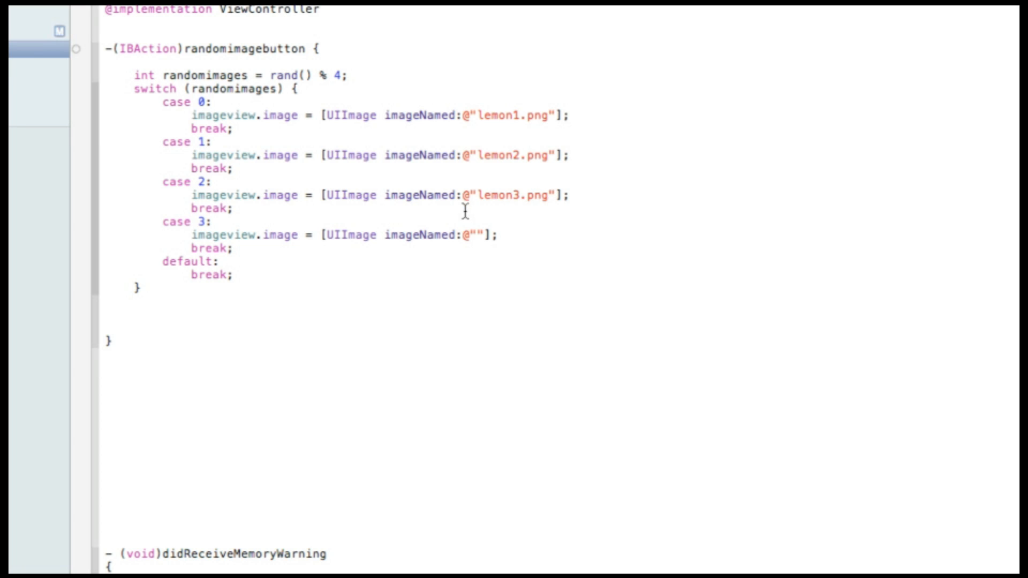
pyautogui.write('lemon4.png')
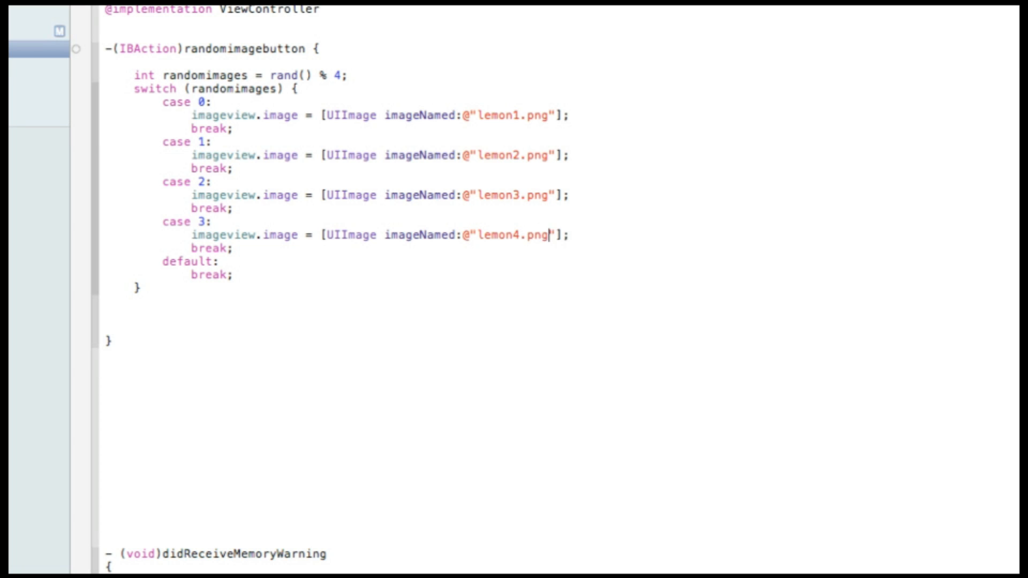
pyautogui.moveTo(455, 266)
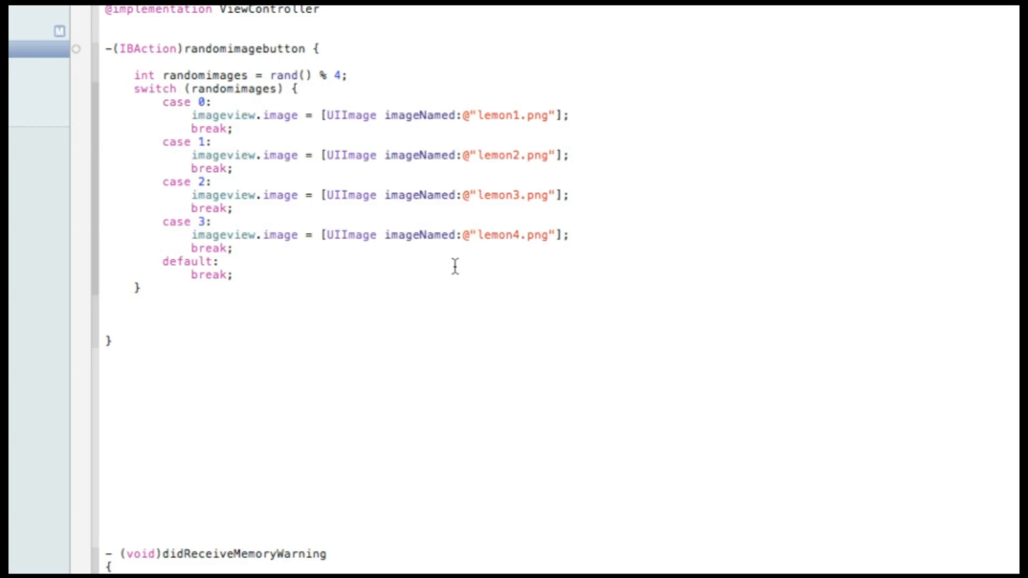
pyautogui.scroll(3)
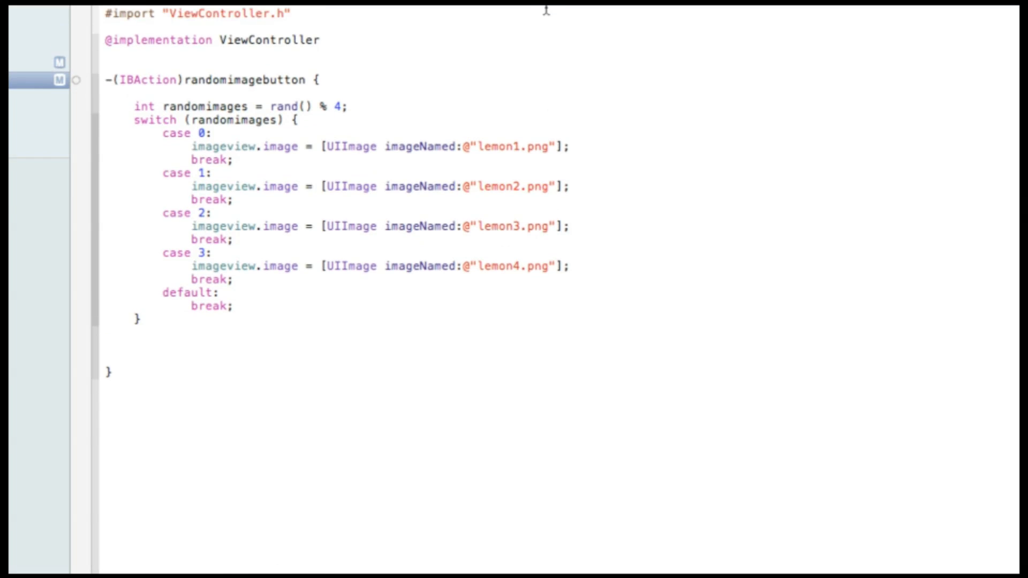
pyautogui.scroll(3)
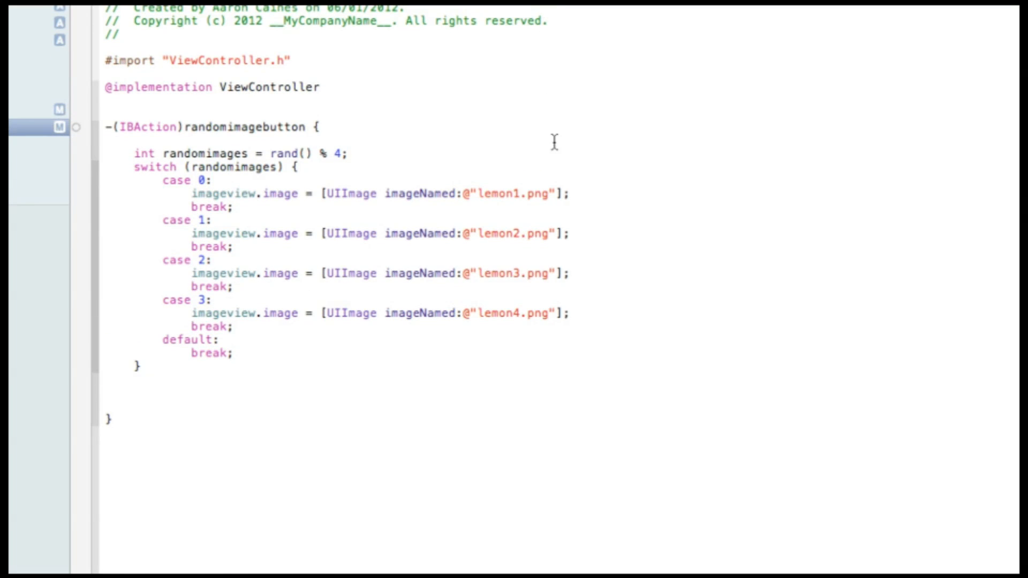
pyautogui.click(549, 312)
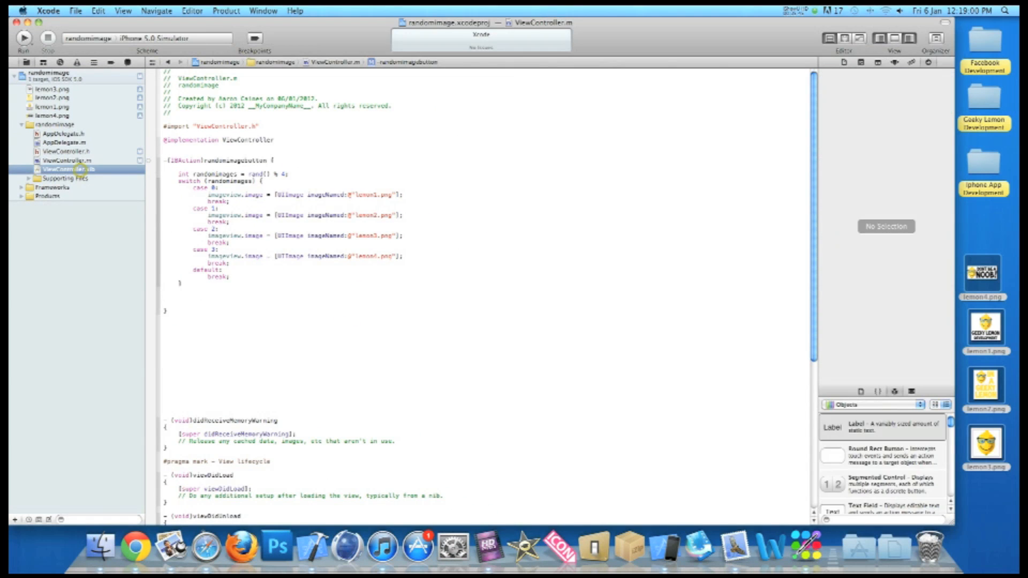
# Add a Round Rect Button titled Random Image to ViewController.xib.
pyautogui.click(68, 169)
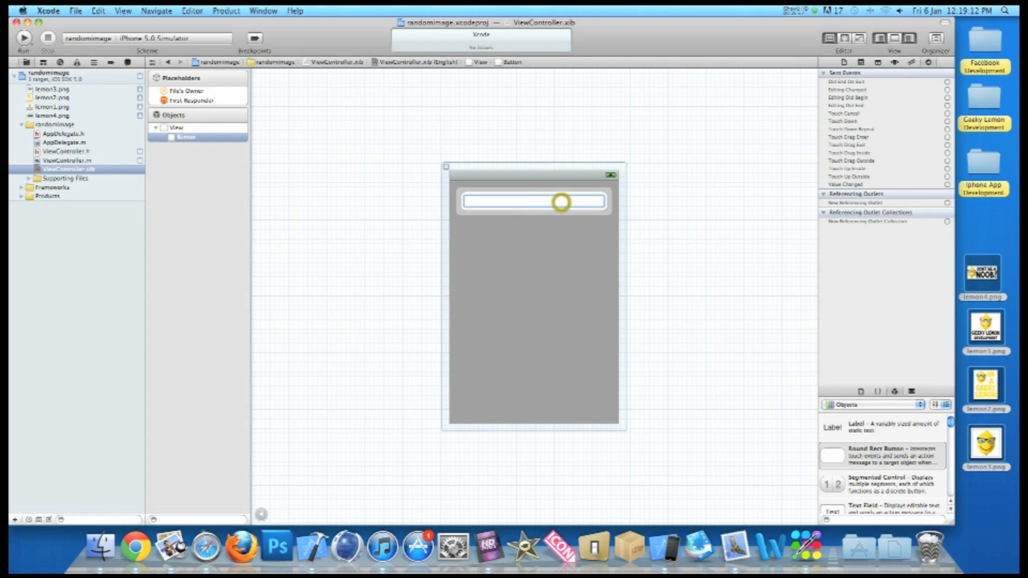
pyautogui.write('Random Image')
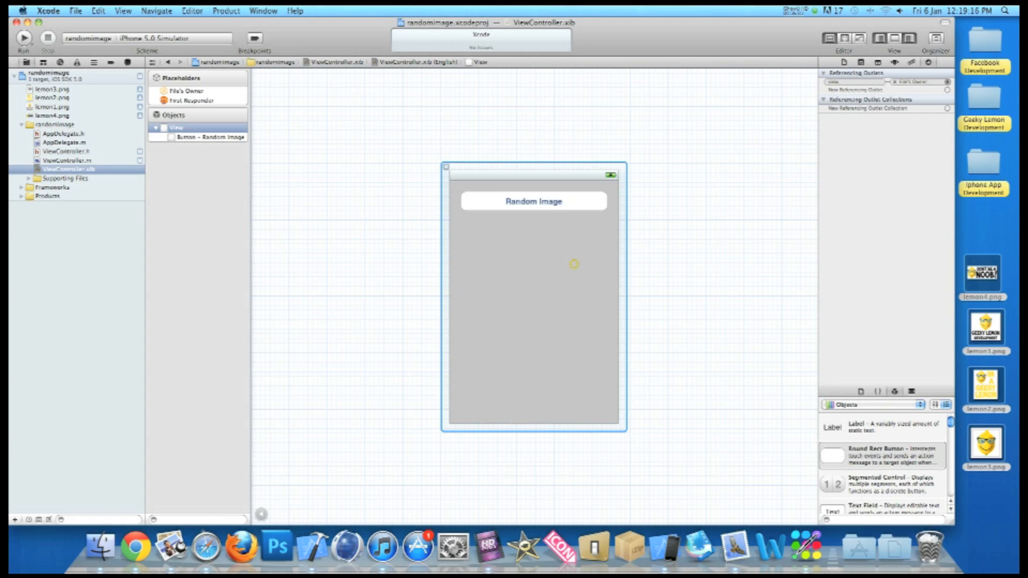
pyautogui.scroll(-3)
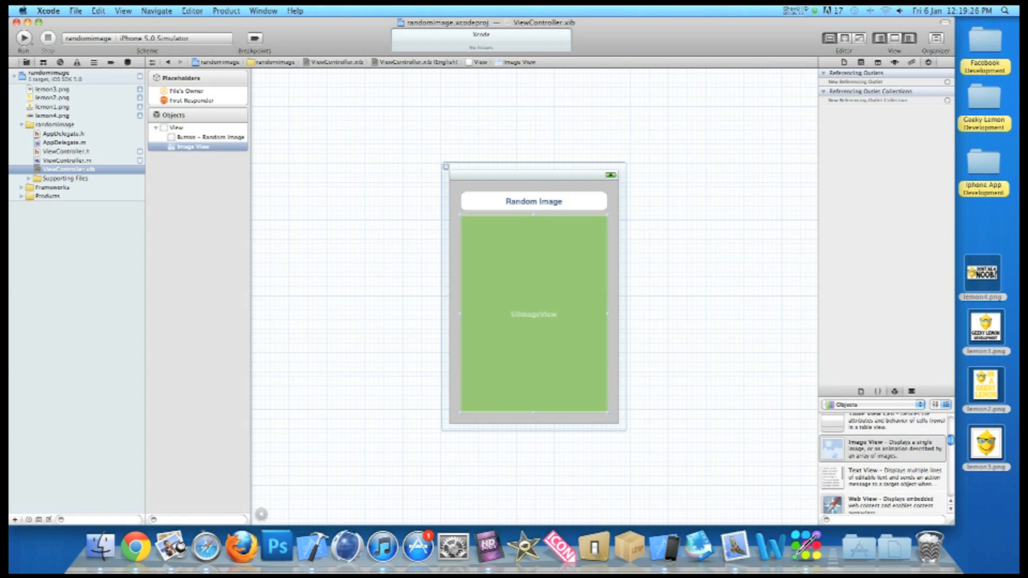
# Set the image view's Mode to Aspect Fit and connect the imageview outlet.
pyautogui.click(896, 62)
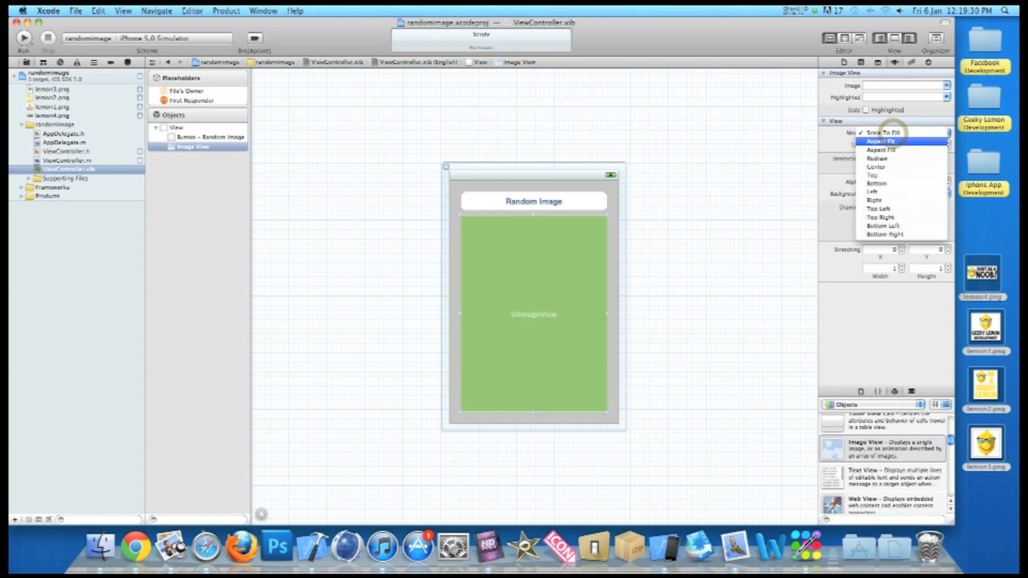
pyautogui.click(879, 141)
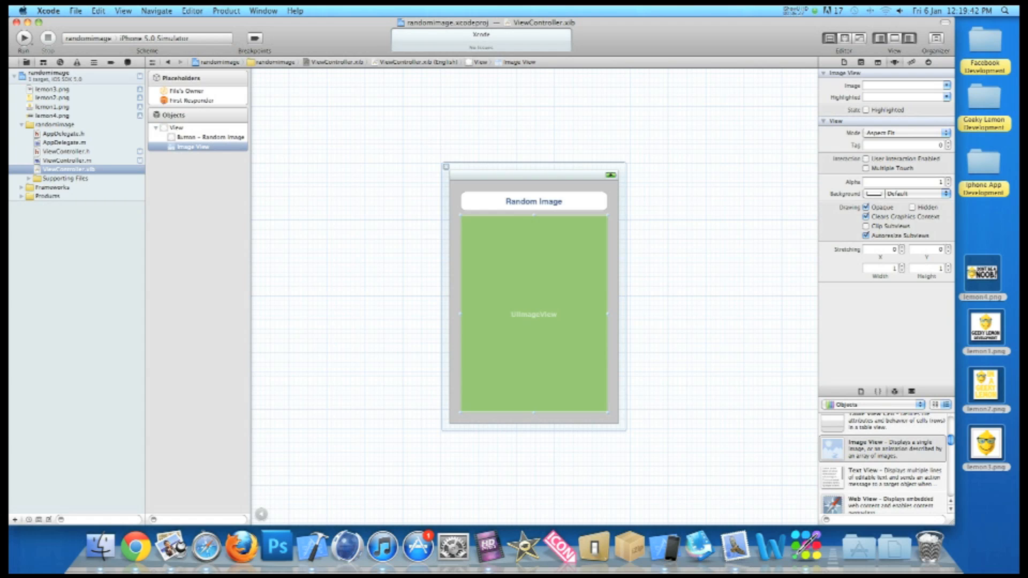
pyautogui.click(184, 91)
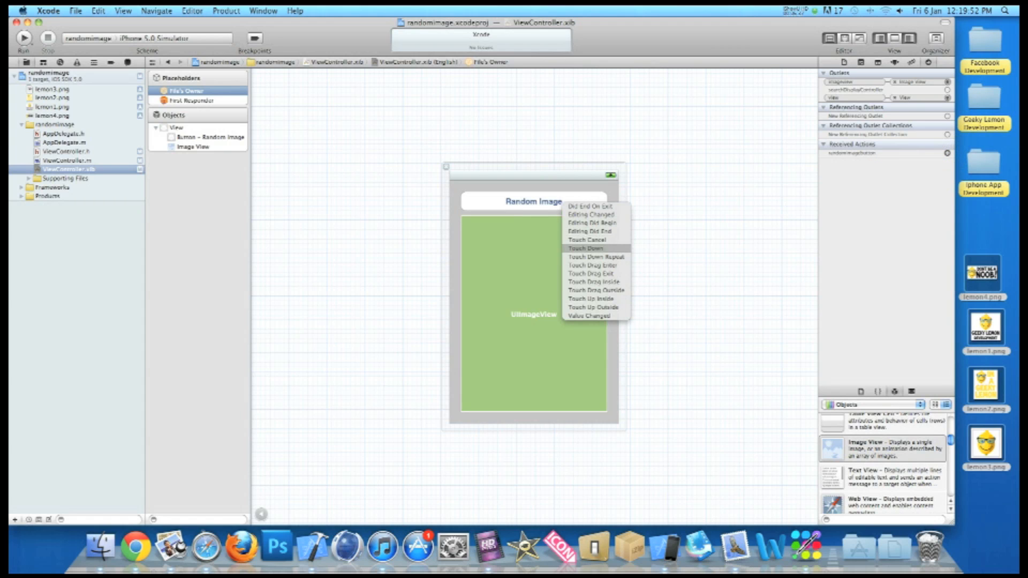
pyautogui.moveTo(592, 299)
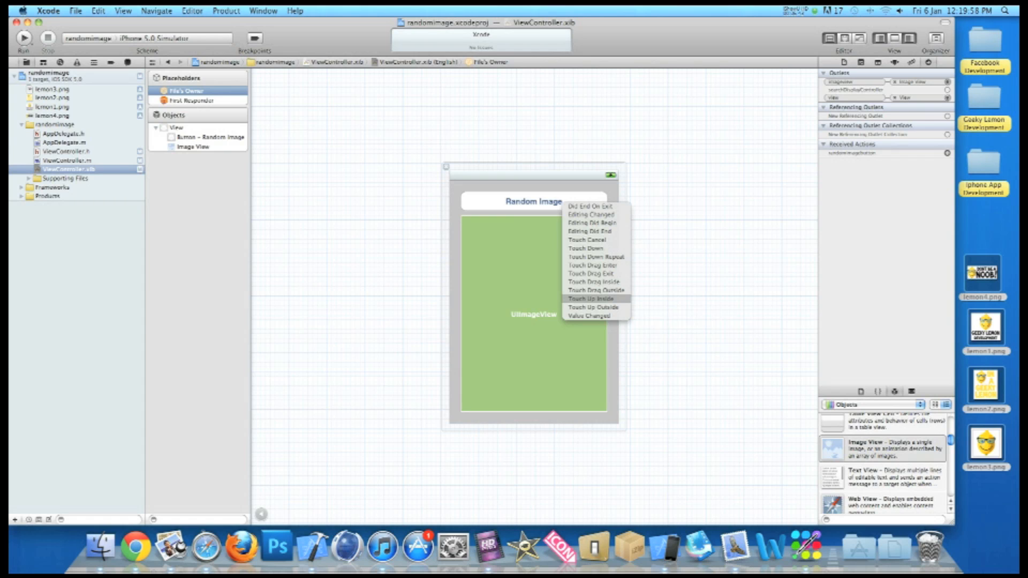
# Connect randomimagebutton to the button's Touch Up Inside event and start a build.
pyautogui.click(587, 298)
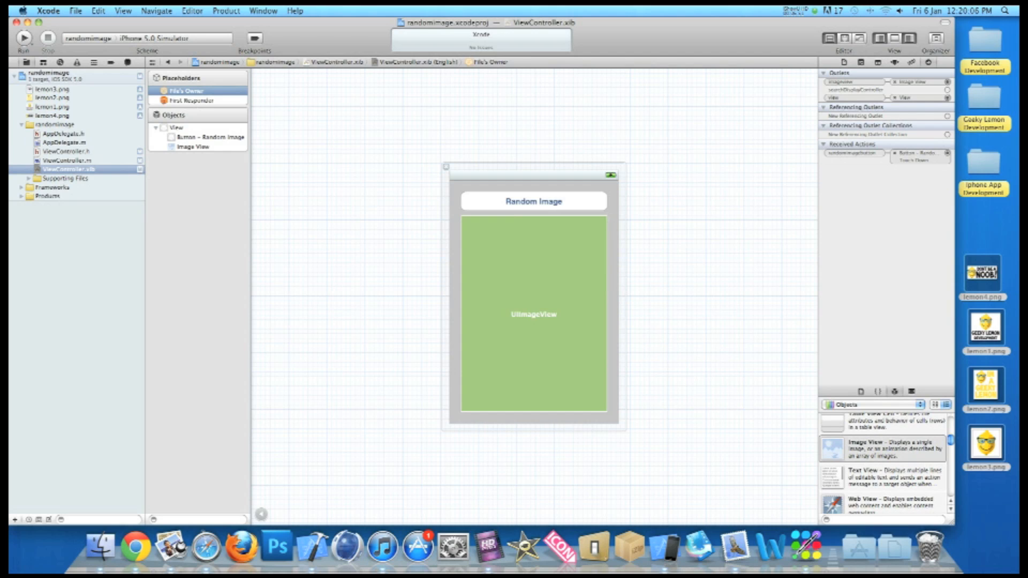
pyautogui.click(23, 38)
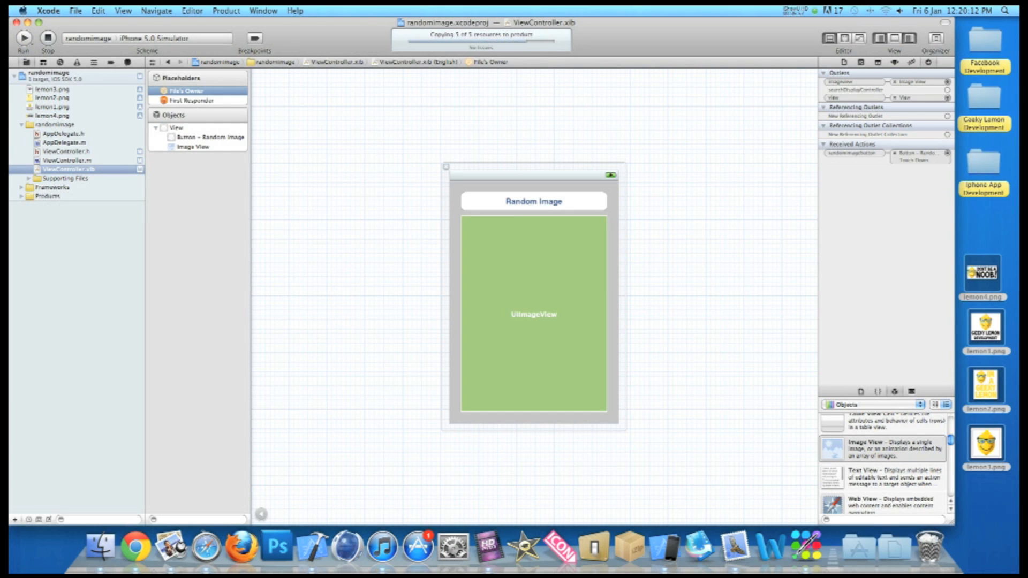
# Run the app in the iPhone 5.0 Simulator, showing the Random Image button.
pyautogui.click(23, 37)
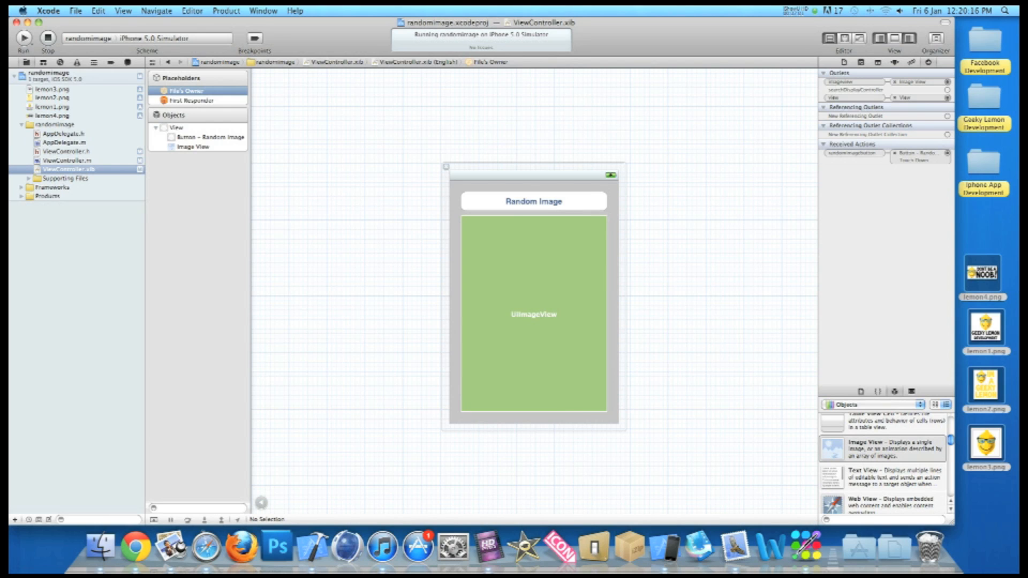
pyautogui.click(24, 37)
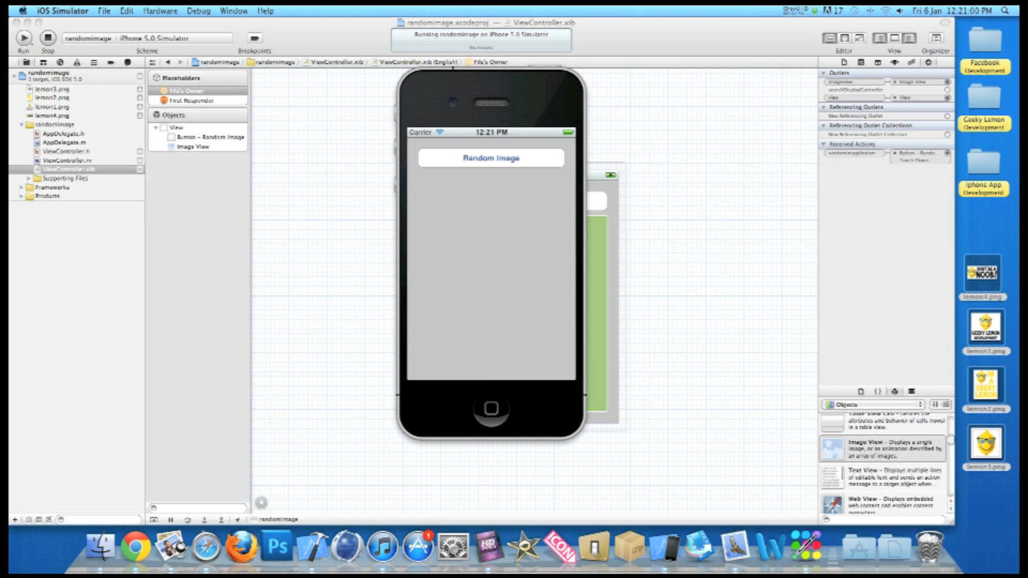
# Tap Random Image ten times, cycling lemon pictures until the Geeky Lemon Development logo appears.
pyautogui.click(490, 157)
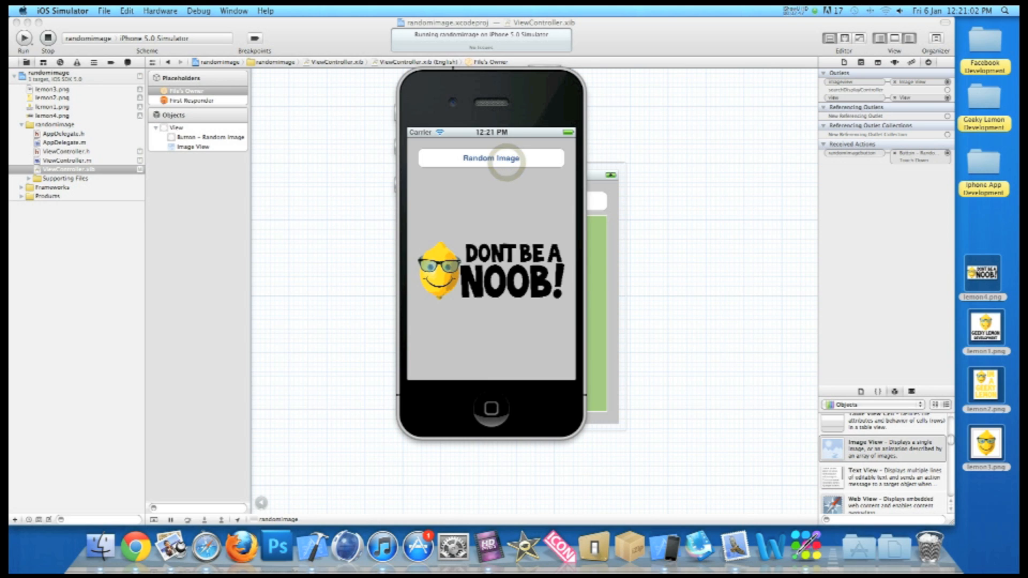
pyautogui.click(490, 157)
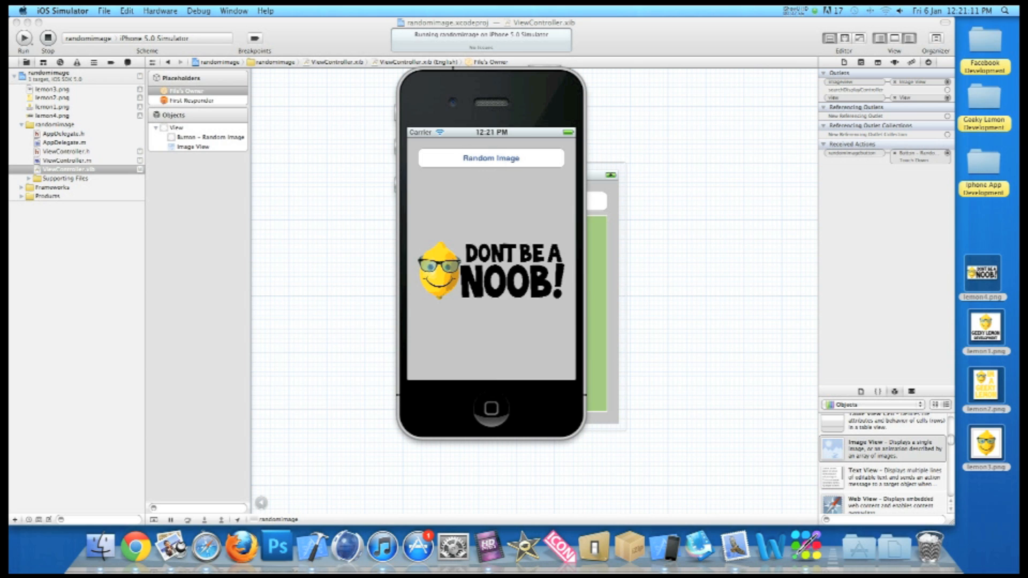
pyautogui.click(489, 158)
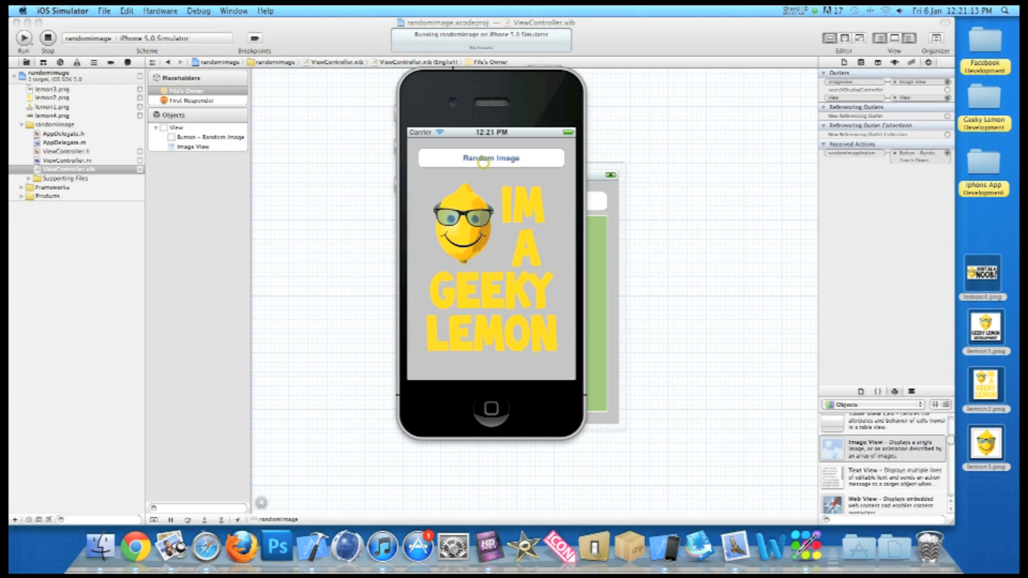
pyautogui.click(483, 161)
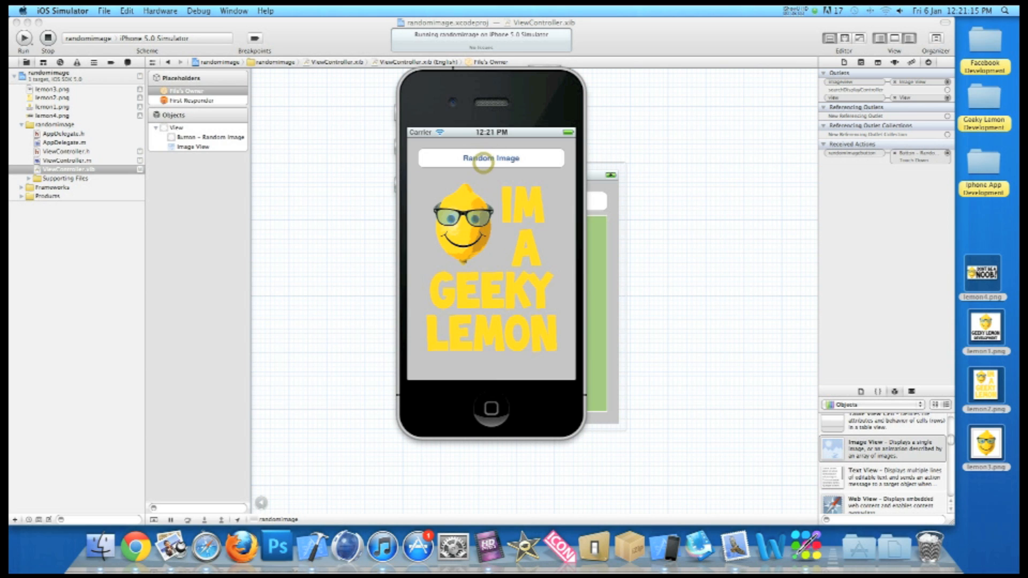
pyautogui.click(489, 157)
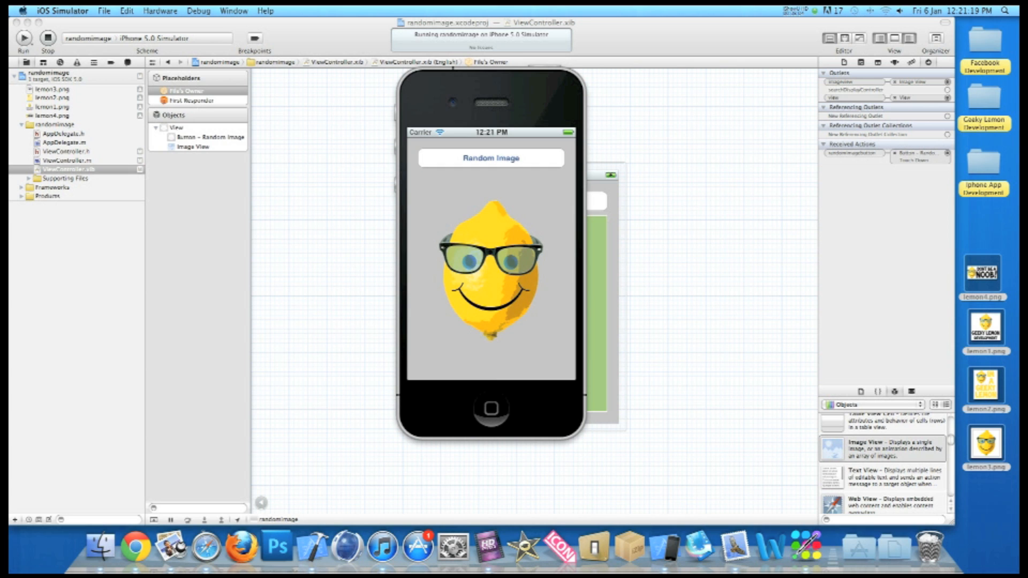
pyautogui.click(483, 164)
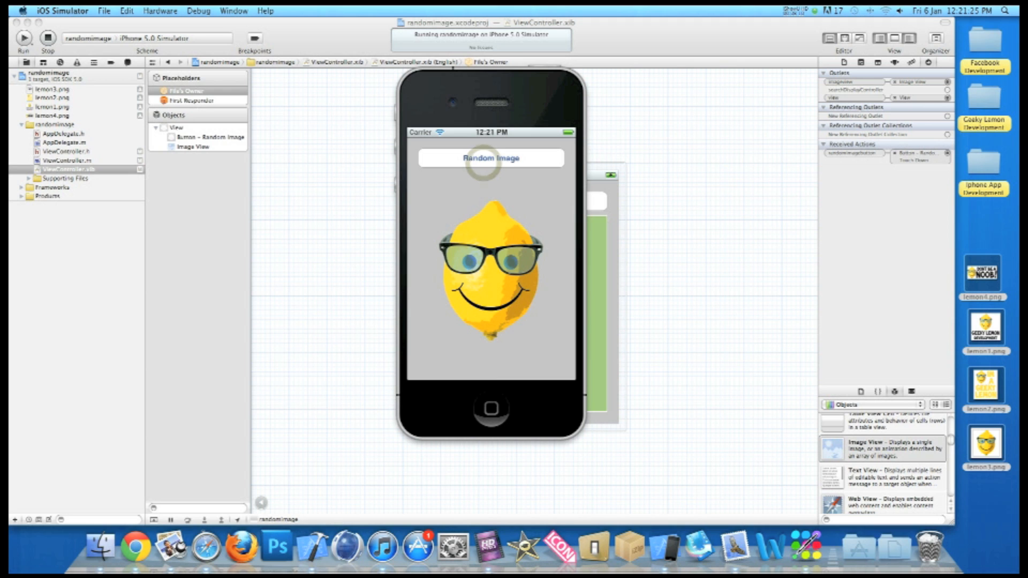
pyautogui.click(490, 158)
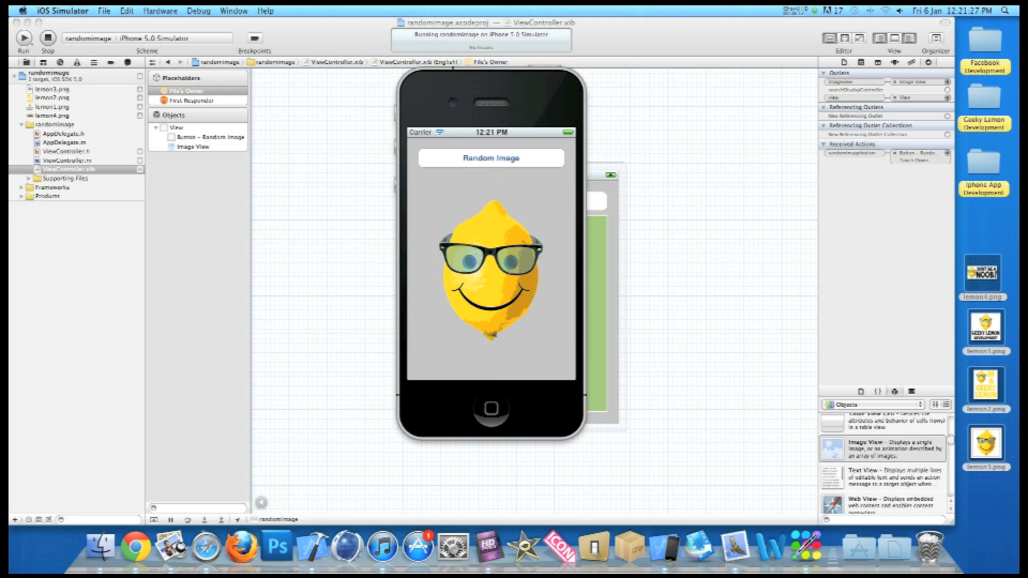
pyautogui.click(490, 158)
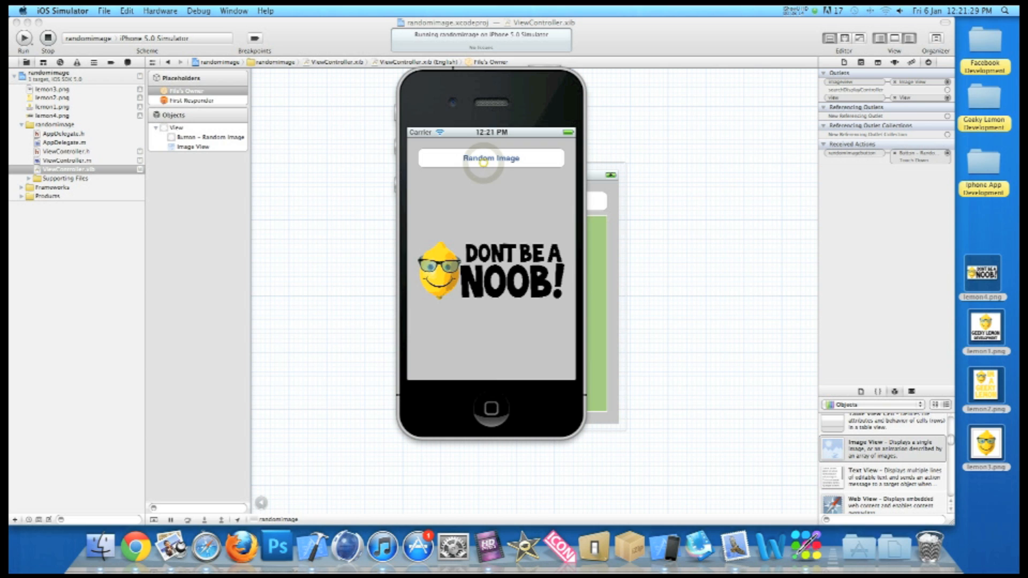
pyautogui.click(490, 157)
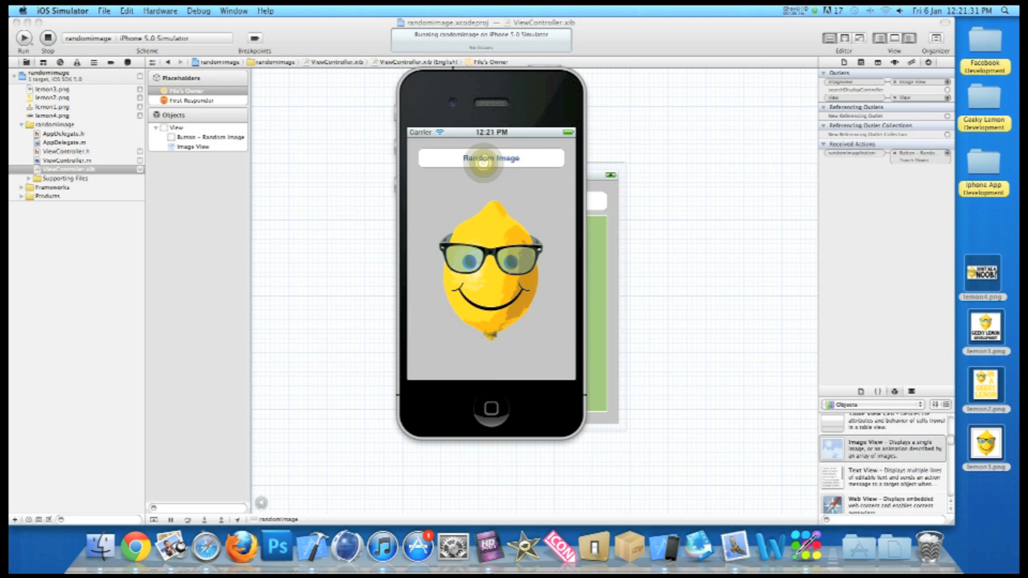
pyautogui.click(489, 158)
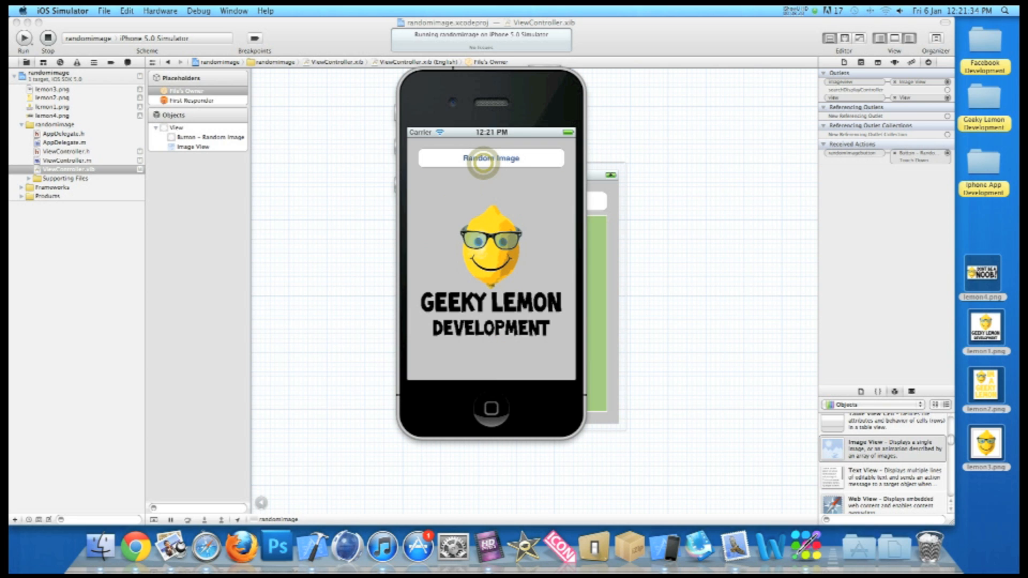